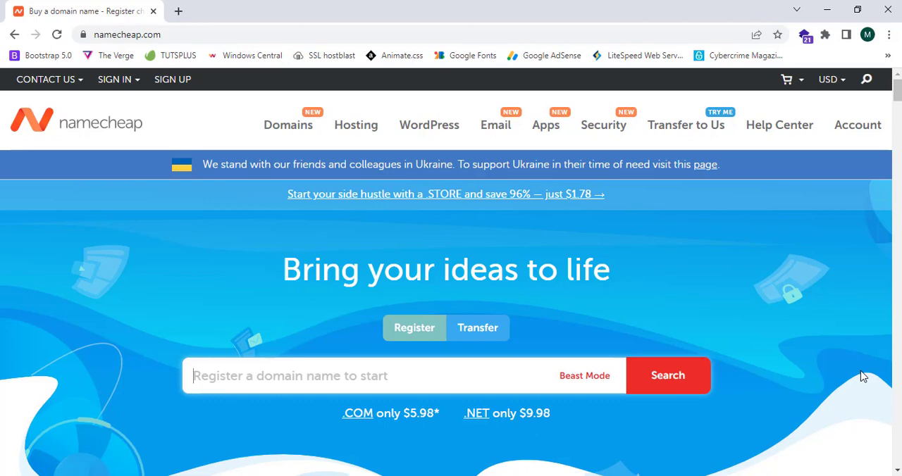
# Browse the Namecheap homepage before comparing with GoDaddy
pyautogui.click(289, 376)
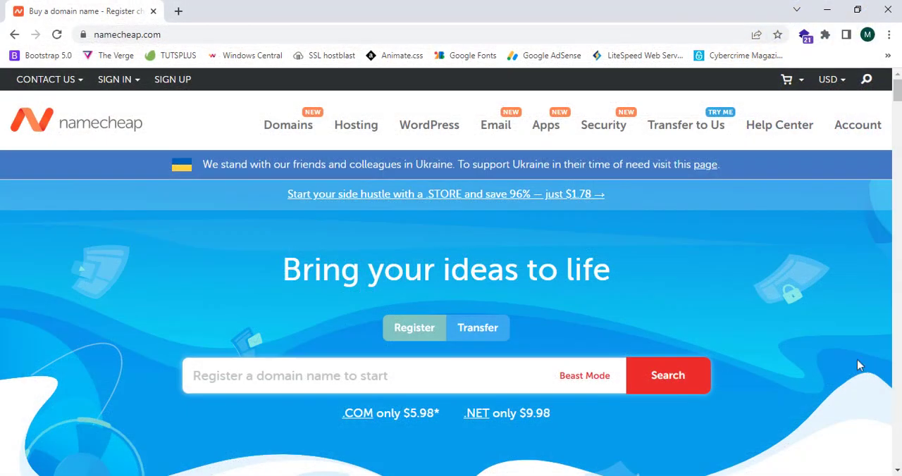
pyautogui.moveTo(712, 215)
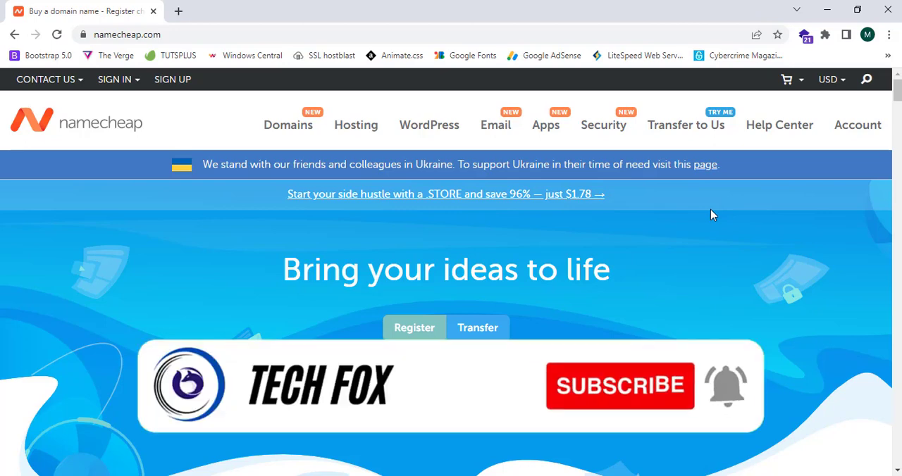
pyautogui.click(127, 34)
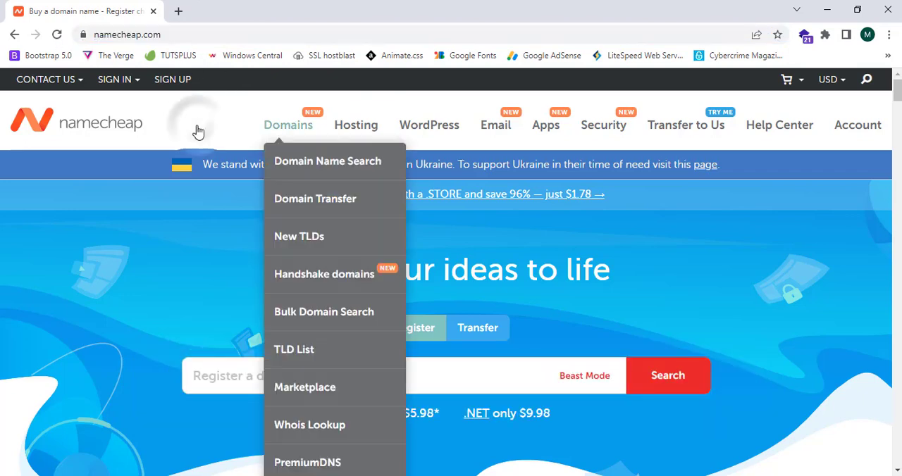
pyautogui.click(114, 79)
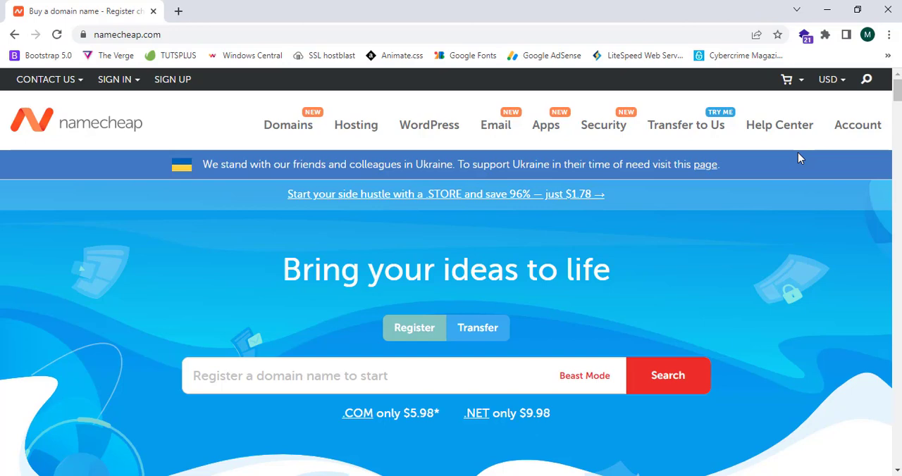
pyautogui.scroll(-3)
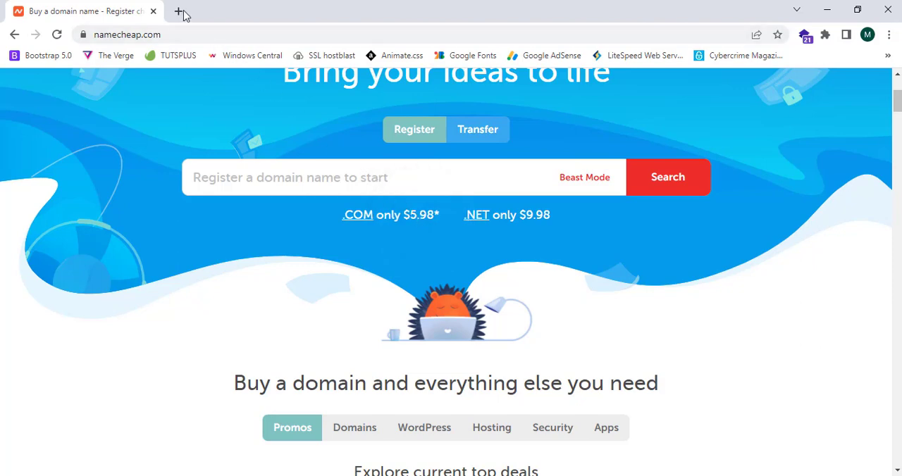
# Open GoDaddy in a new tab and switch its displayed prices from INR to USD
pyautogui.click(181, 11)
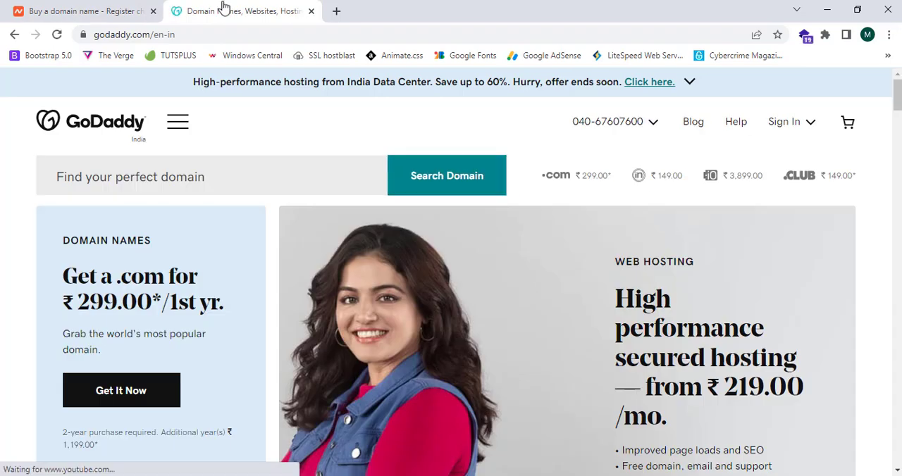
pyautogui.scroll(-3)
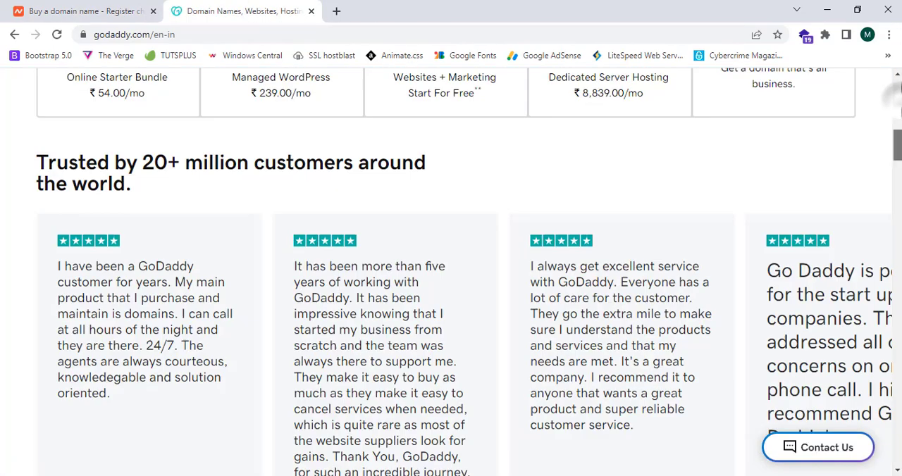
pyautogui.scroll(-3)
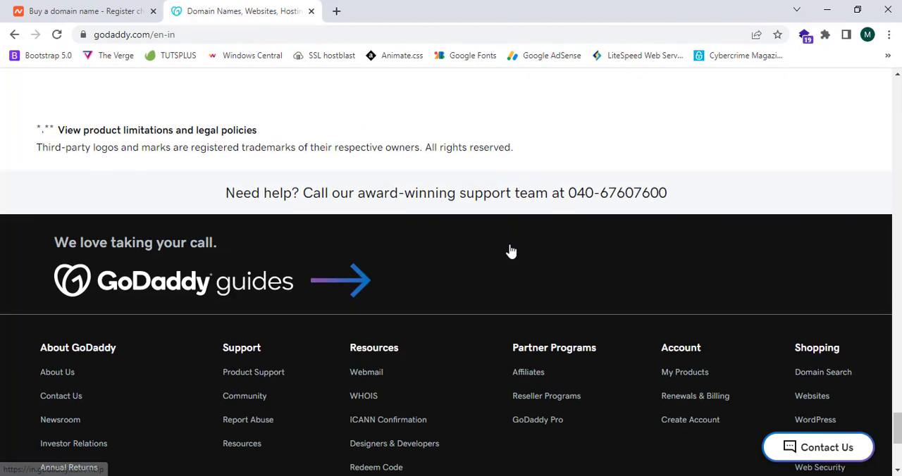
pyautogui.scroll(-3)
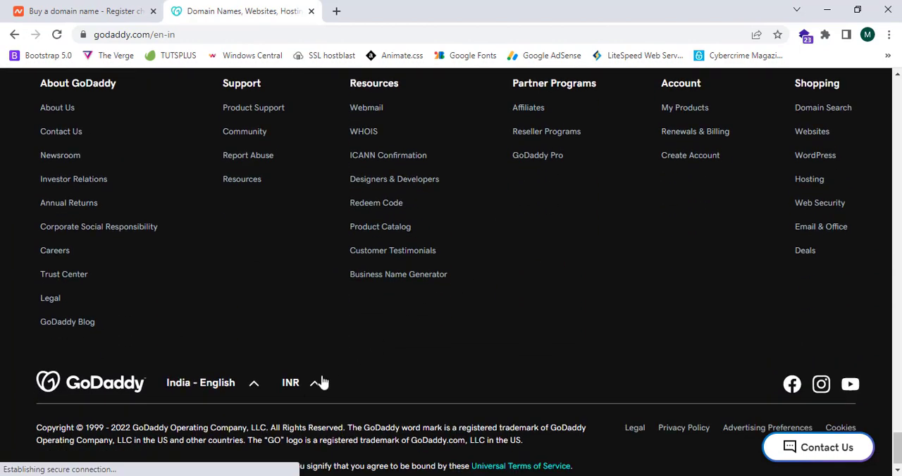
pyautogui.click(290, 382)
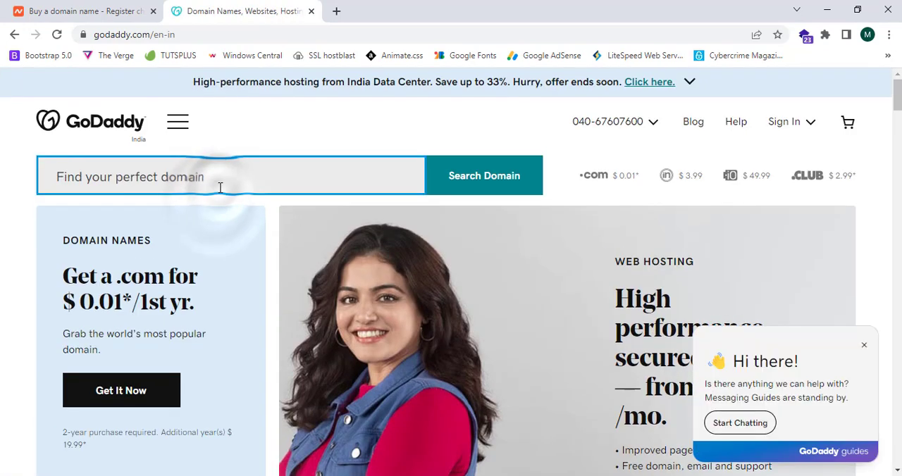
# Search GoDaddy for the test domain techyyyyyy.com
pyautogui.write('tech')
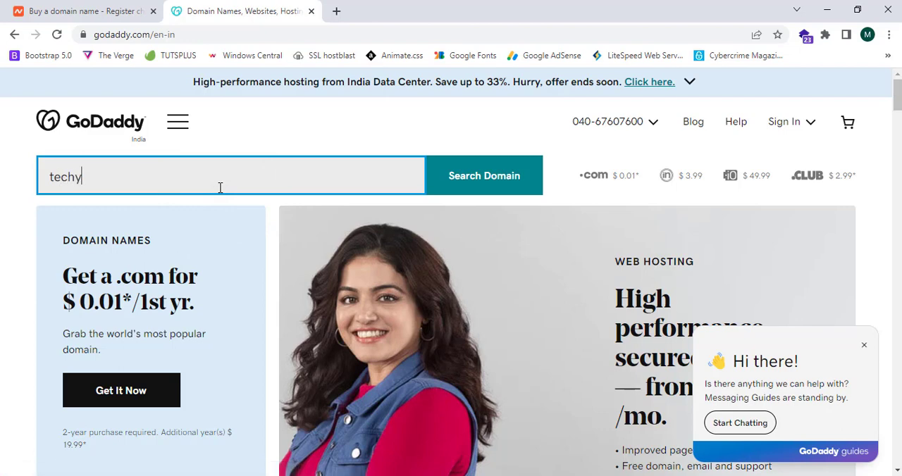
pyautogui.write('yyyyy.com')
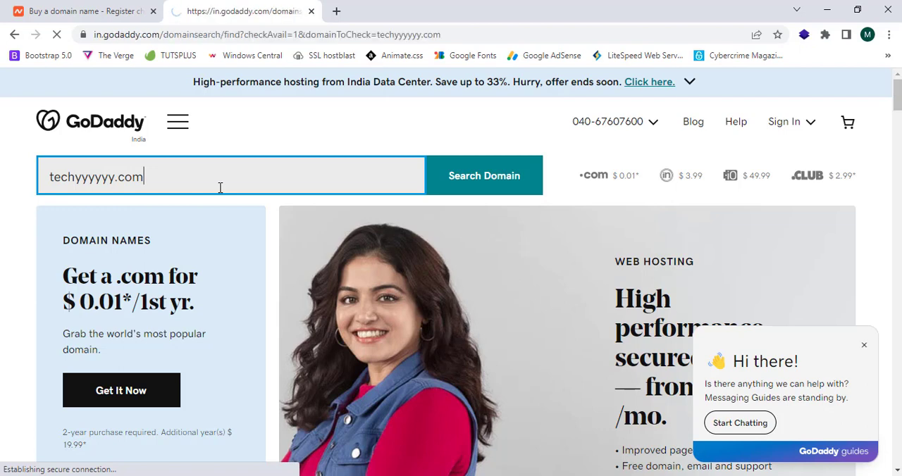
pyautogui.click(484, 176)
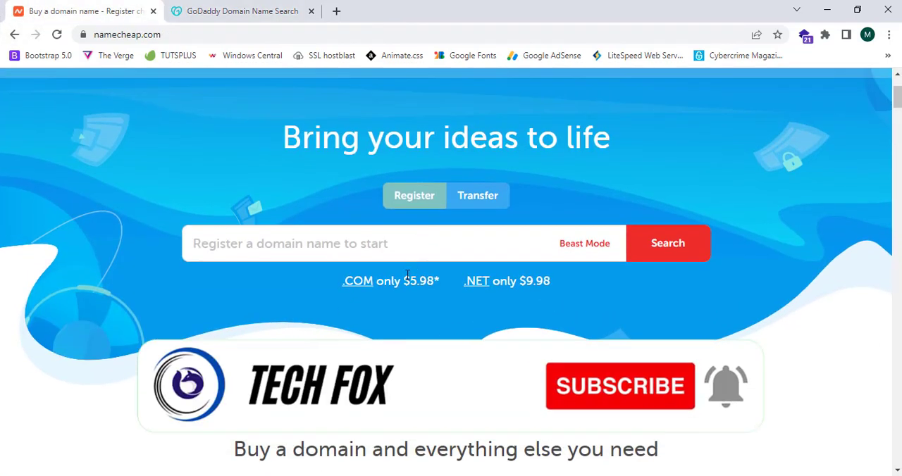
# Close the GoDaddy tab and scroll the Namecheap deals down to the footer and back up
pyautogui.click(242, 10)
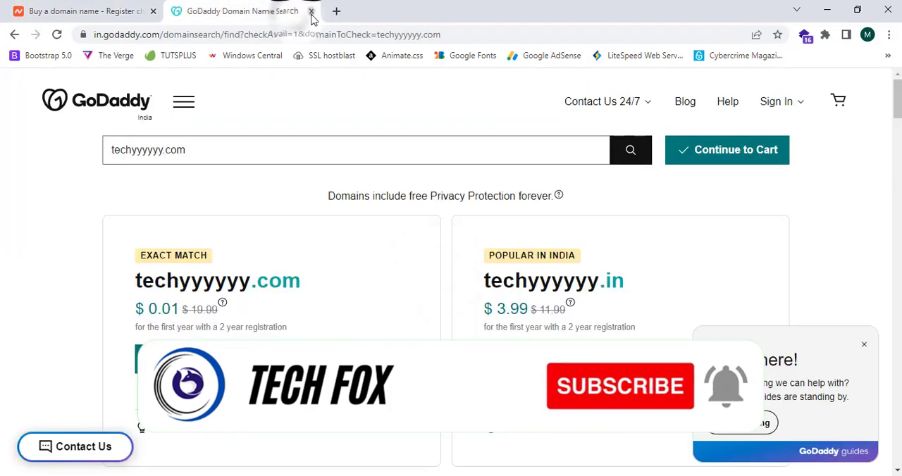
pyautogui.click(311, 10)
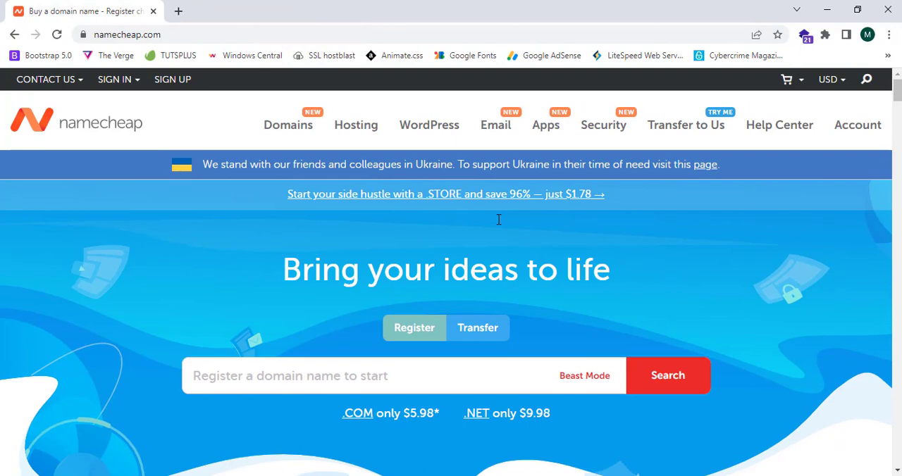
pyautogui.moveTo(469, 245)
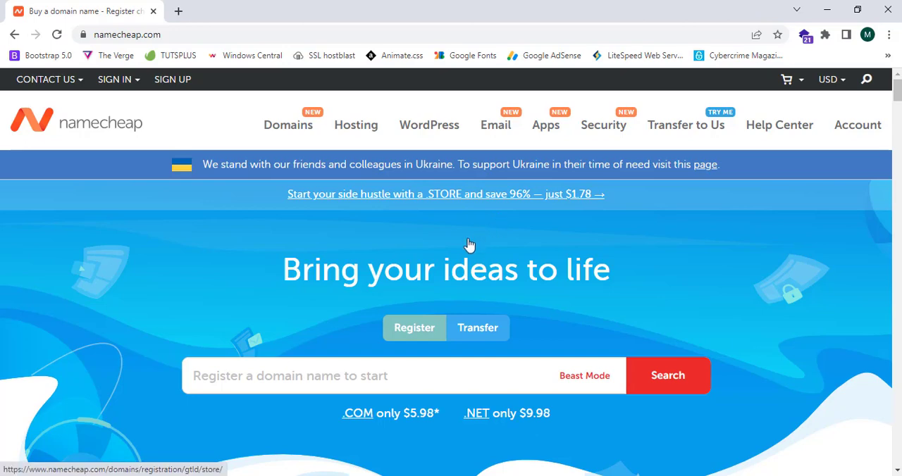
pyautogui.moveTo(809, 272)
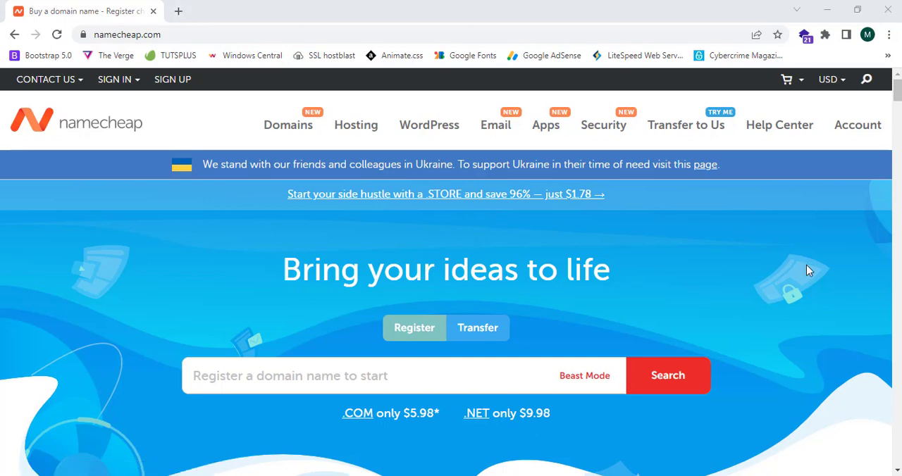
pyautogui.moveTo(266, 229)
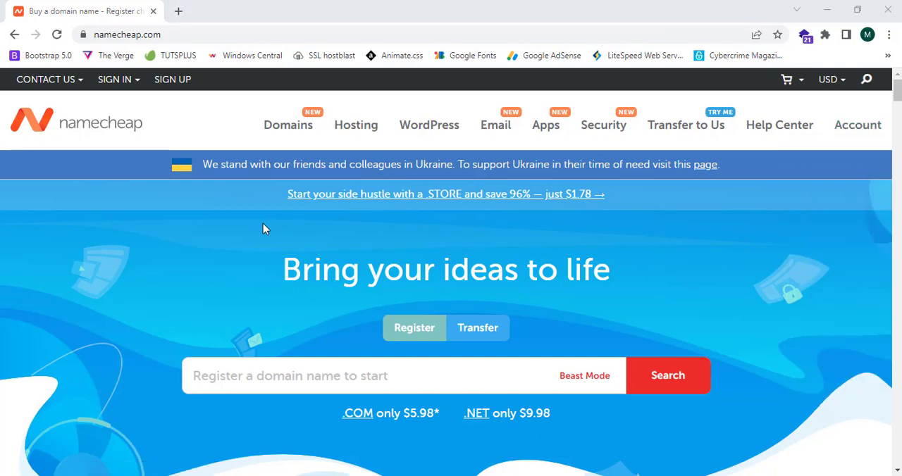
pyautogui.scroll(-3)
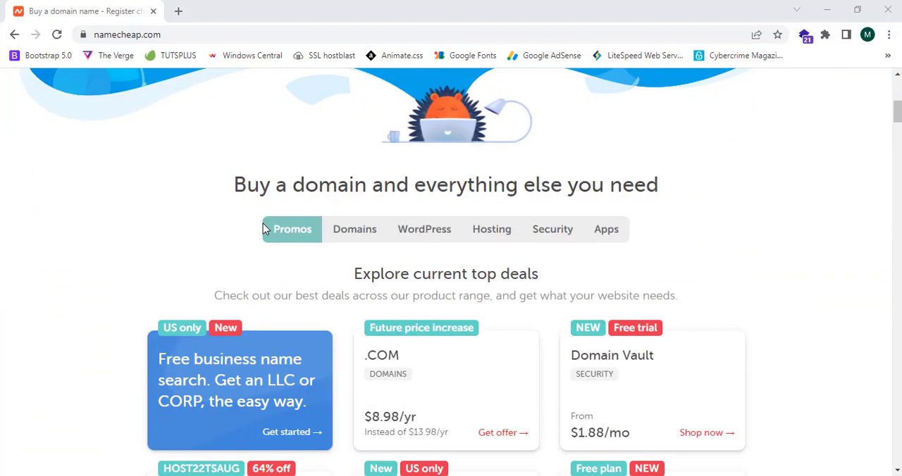
pyautogui.scroll(-3)
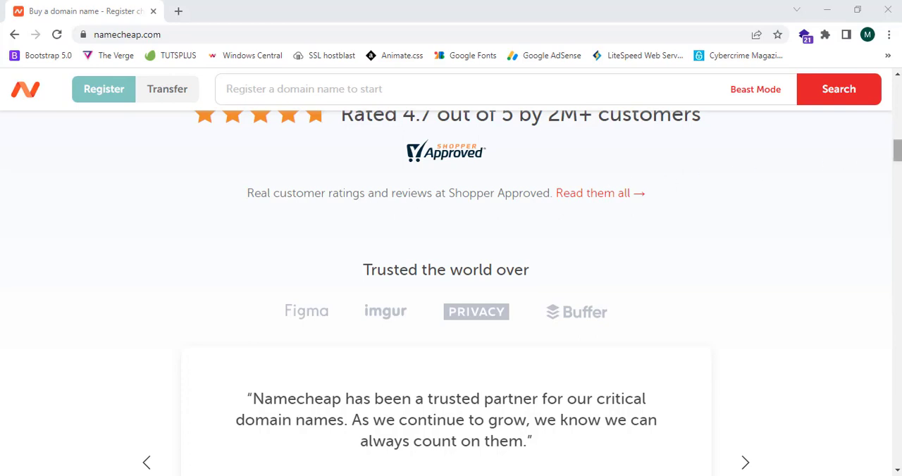
pyautogui.scroll(-3)
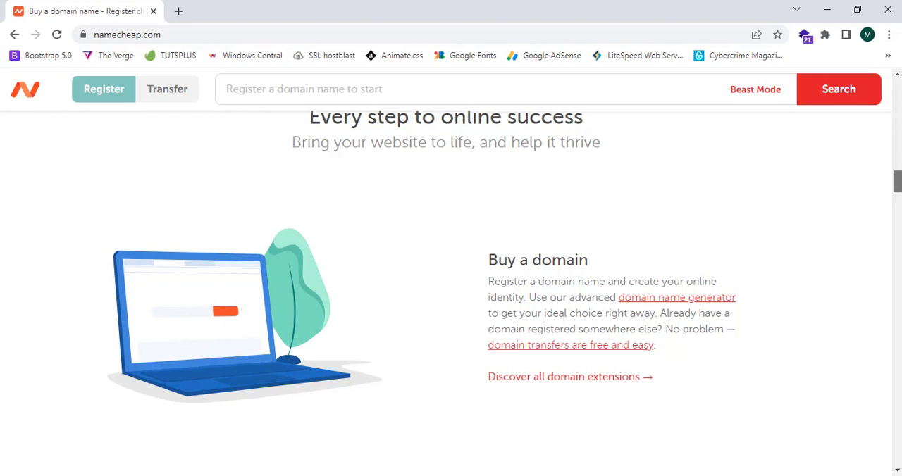
pyautogui.scroll(-3)
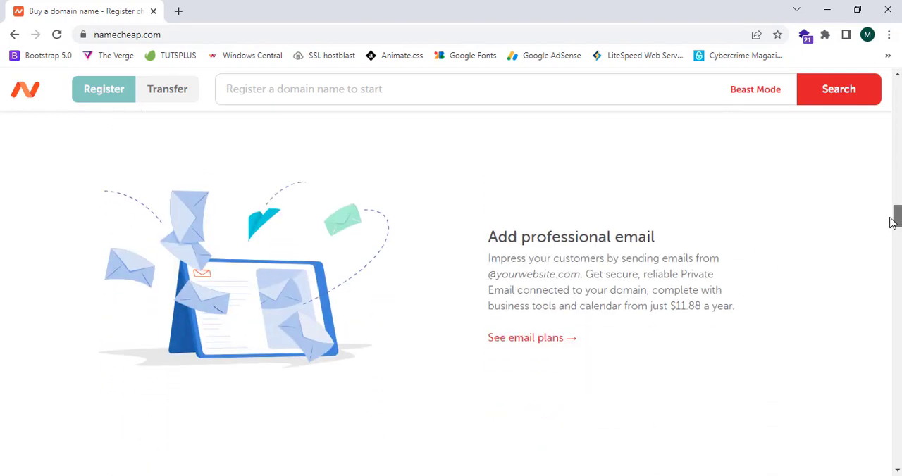
pyautogui.scroll(-3)
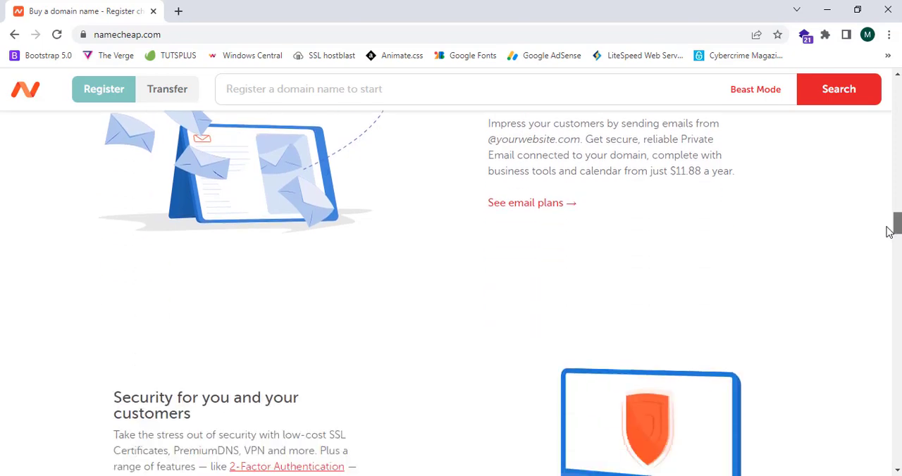
pyautogui.scroll(-3)
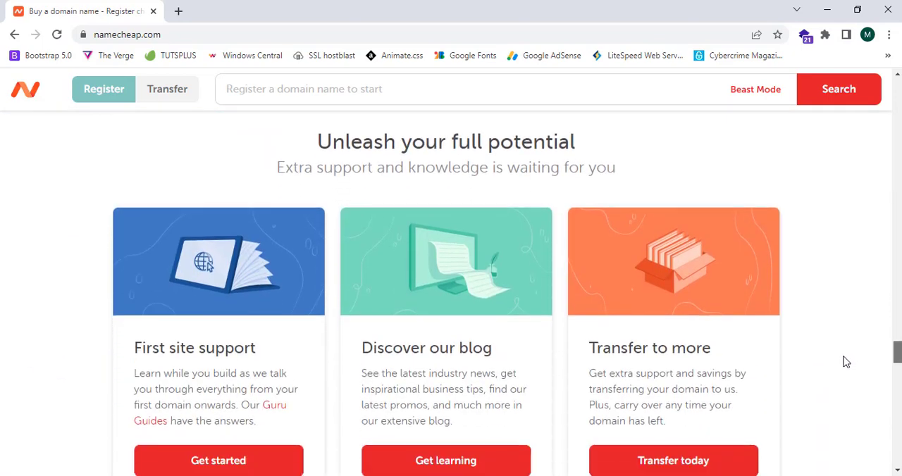
pyautogui.scroll(-3)
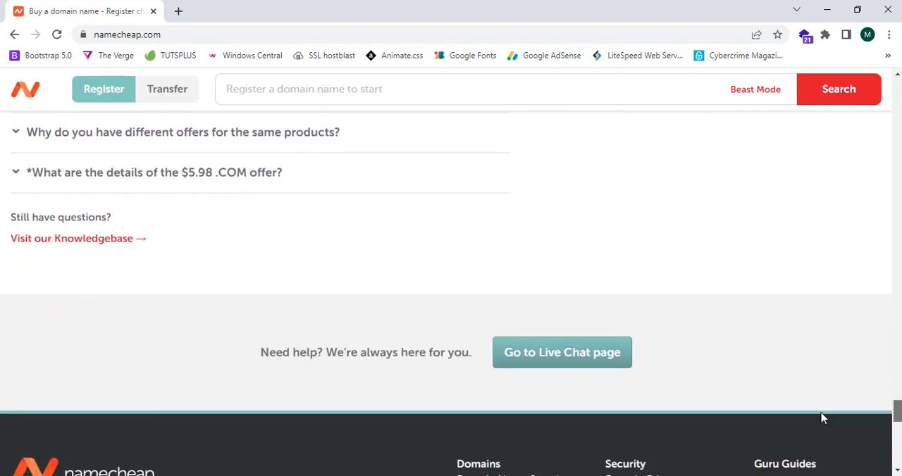
pyautogui.scroll(-3)
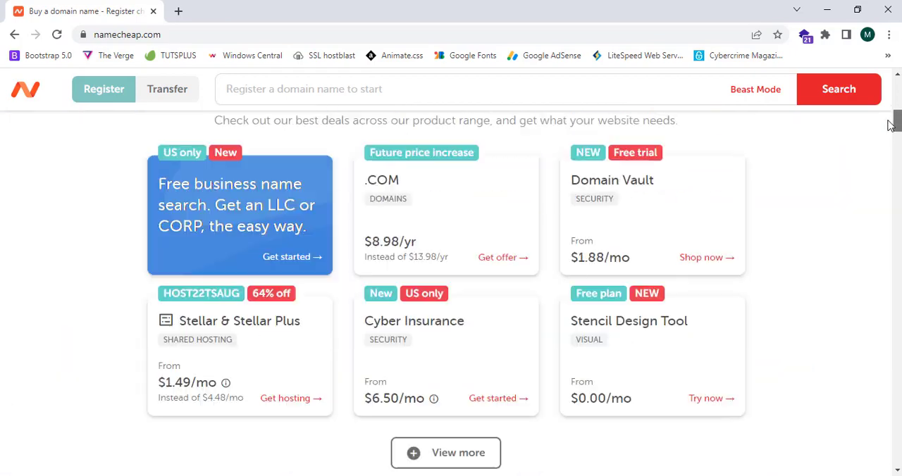
pyautogui.scroll(3)
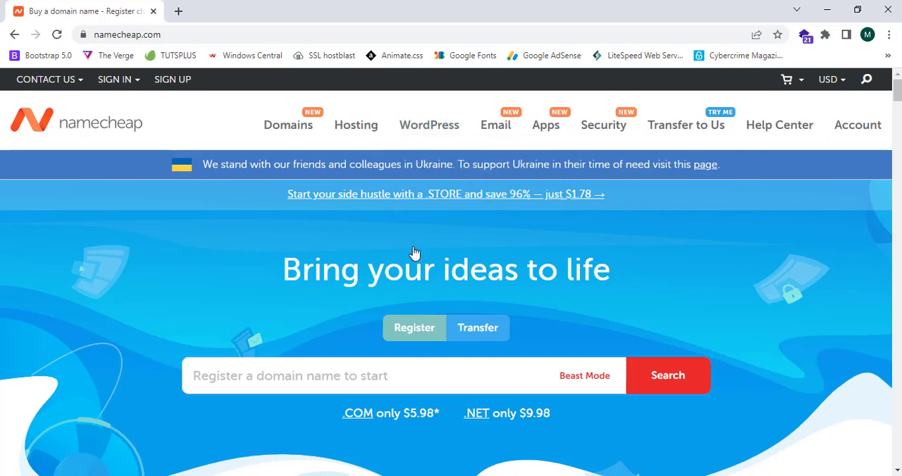
pyautogui.moveTo(116, 245)
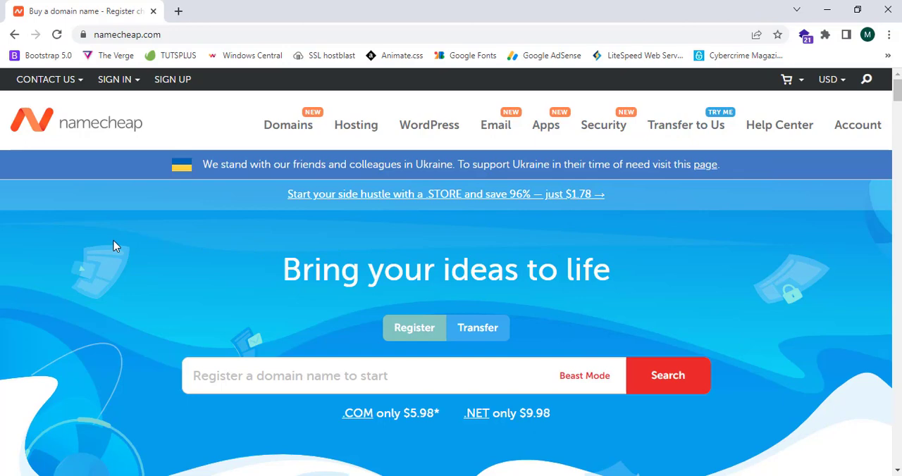
pyautogui.moveTo(119, 240)
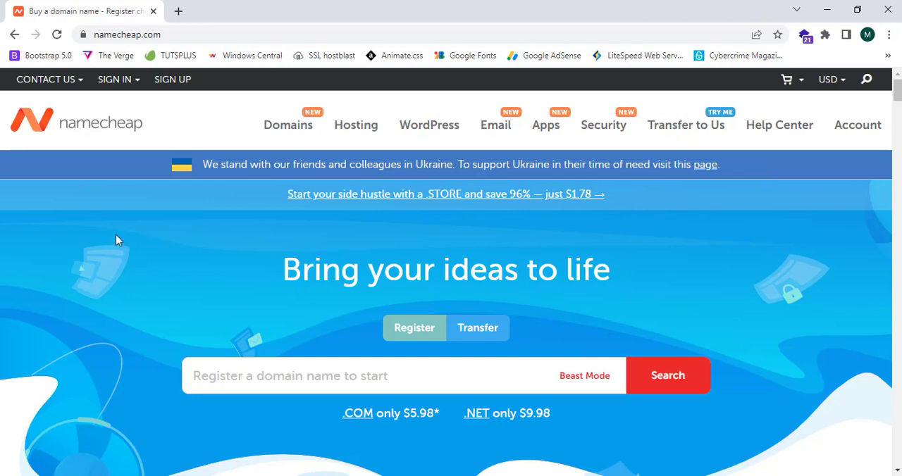
# Open the Namecheap signup form and enter the username techfox
pyautogui.click(172, 79)
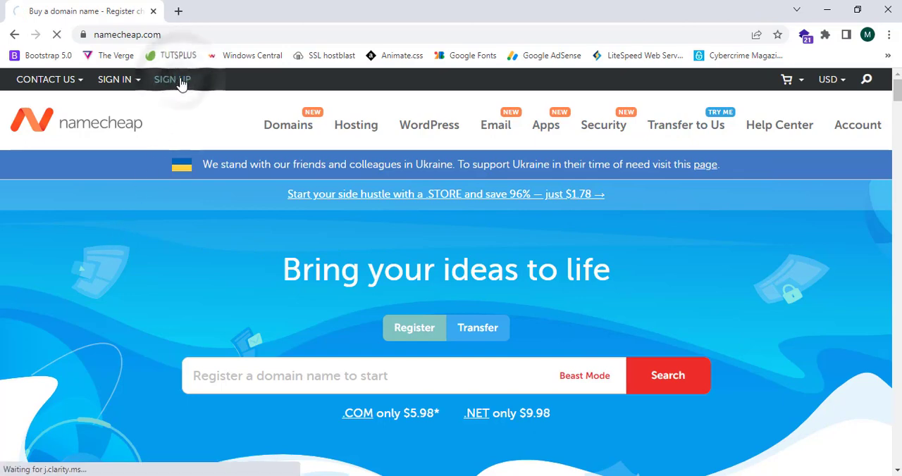
pyautogui.click(173, 79)
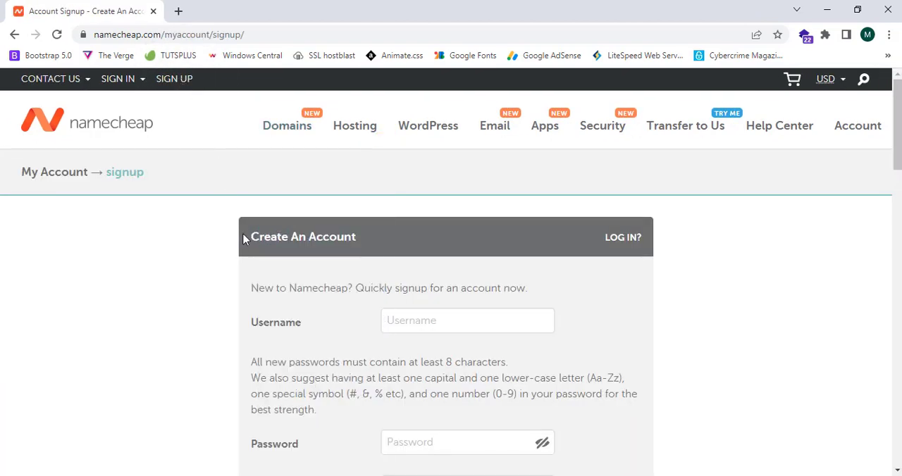
pyautogui.scroll(-3)
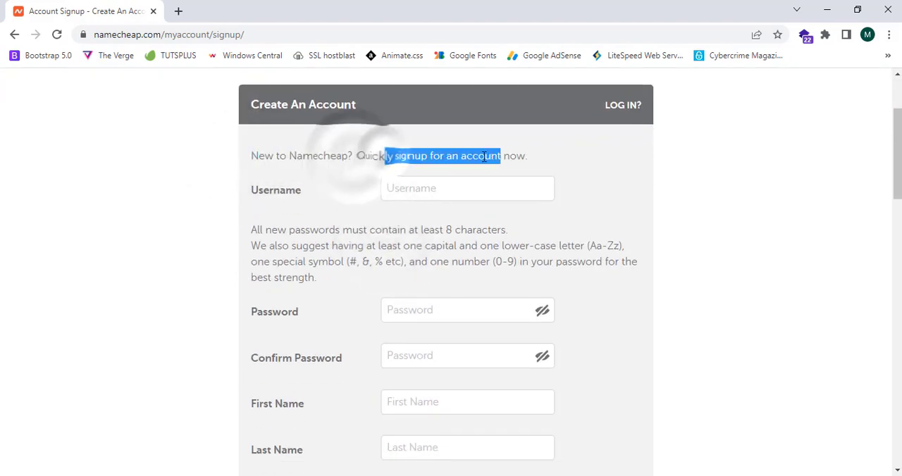
pyautogui.click(467, 188)
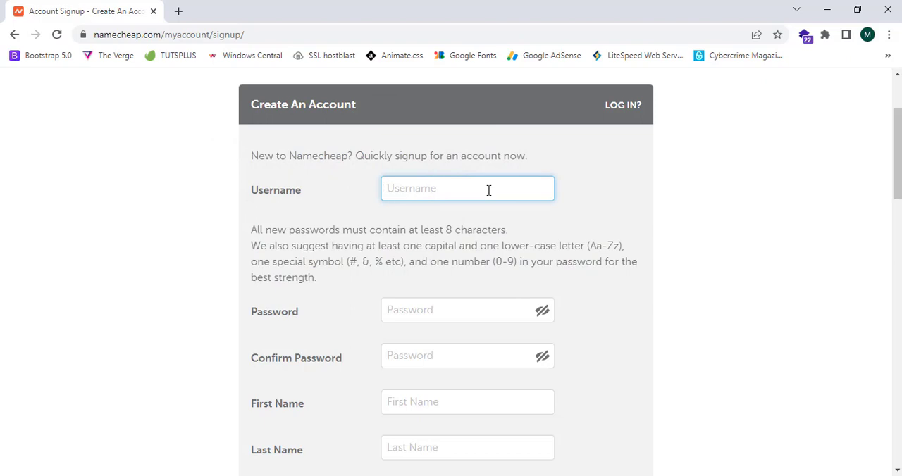
pyautogui.write('T')
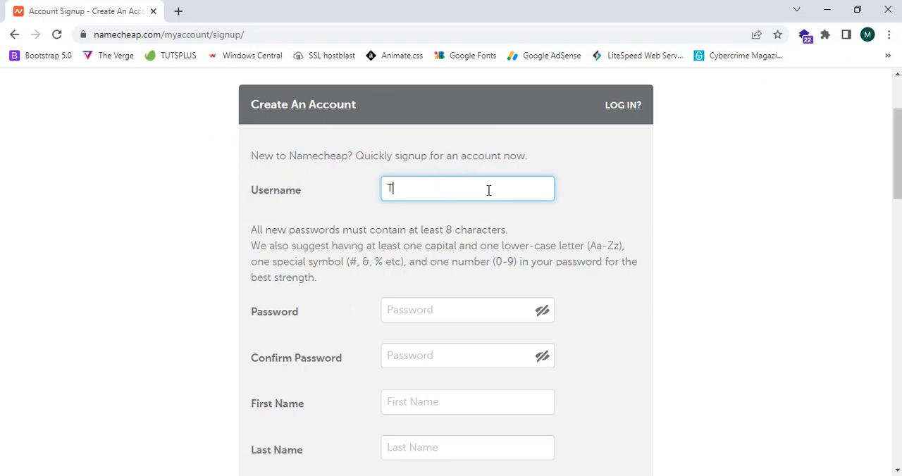
pyautogui.write('ECH')
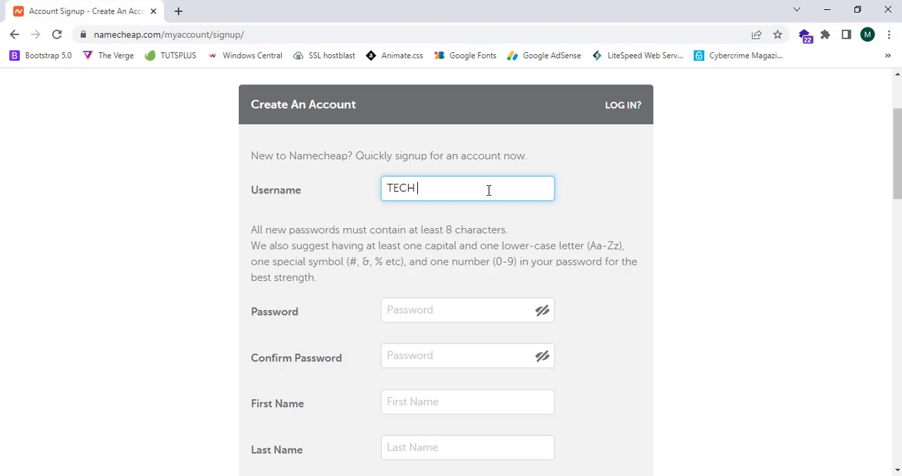
pyautogui.write('FOX')
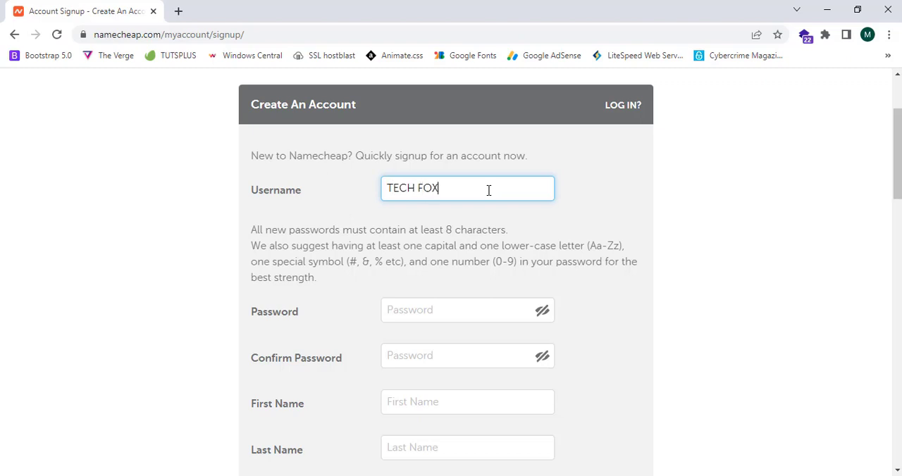
pyautogui.click(458, 190)
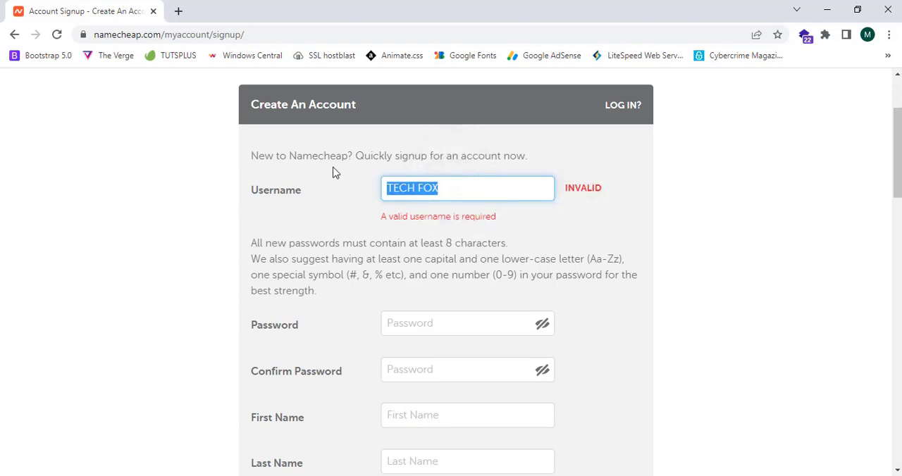
pyautogui.write('techfox')
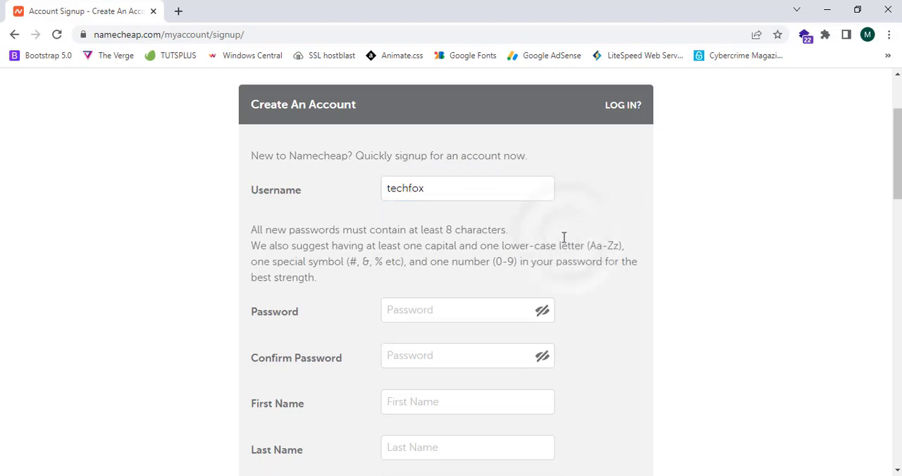
# Enter the password, its confirmation, name techfox and email, with the newsletter unticked
pyautogui.scroll(-3)
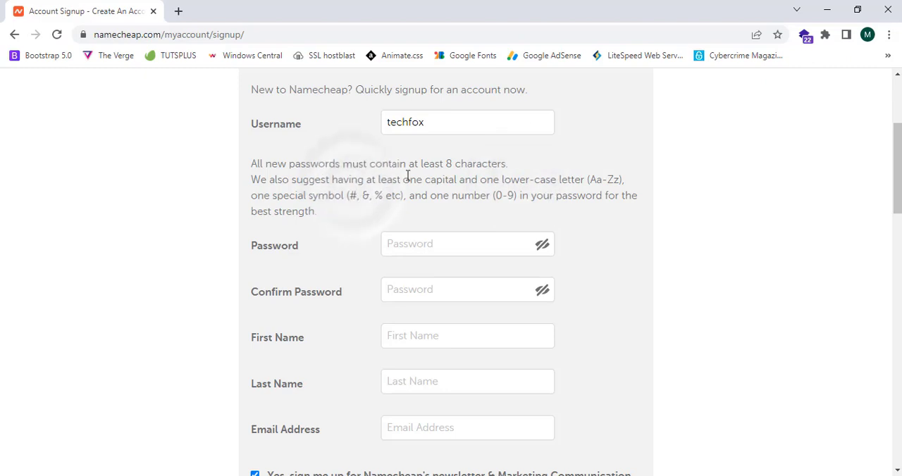
pyautogui.moveTo(480, 182)
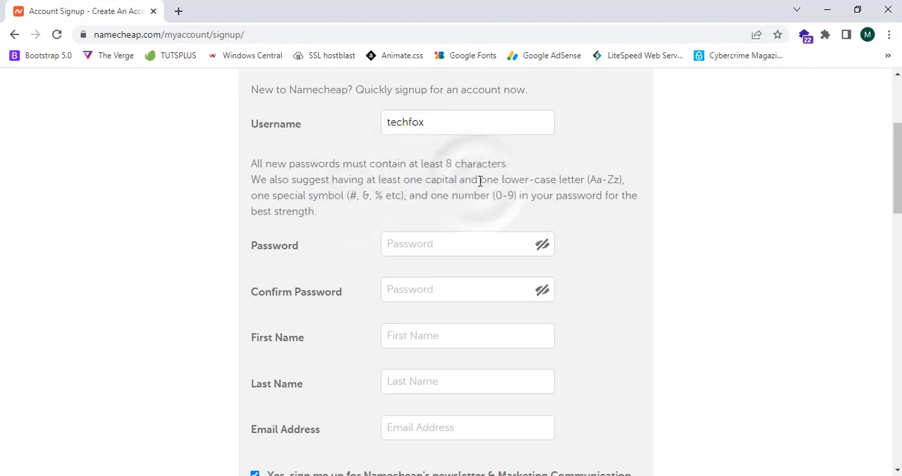
pyautogui.doubleClick(571, 179)
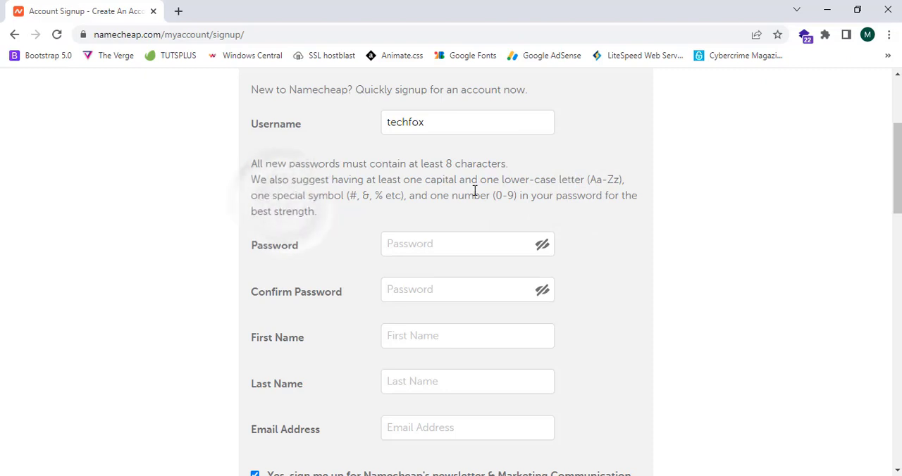
pyautogui.click(467, 244)
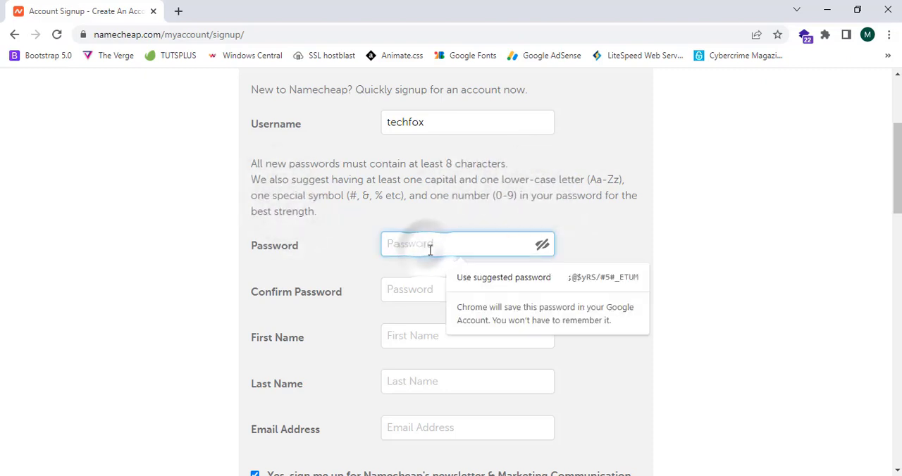
pyautogui.click(467, 243)
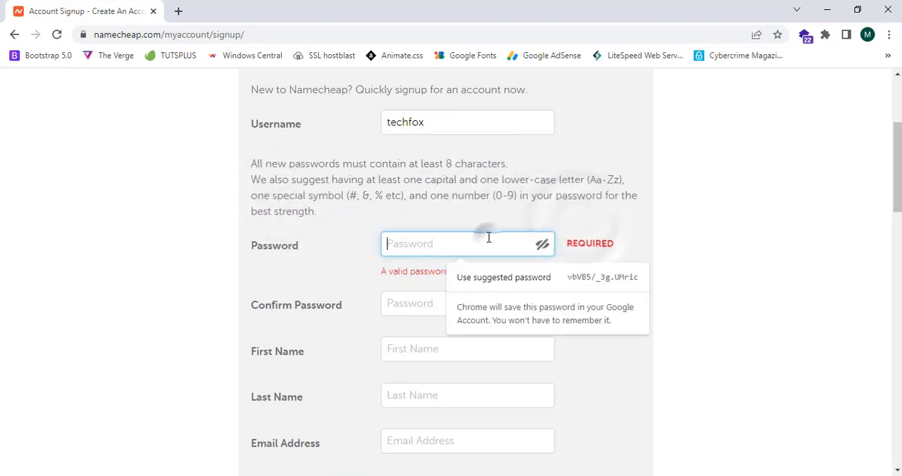
pyautogui.moveTo(484, 224)
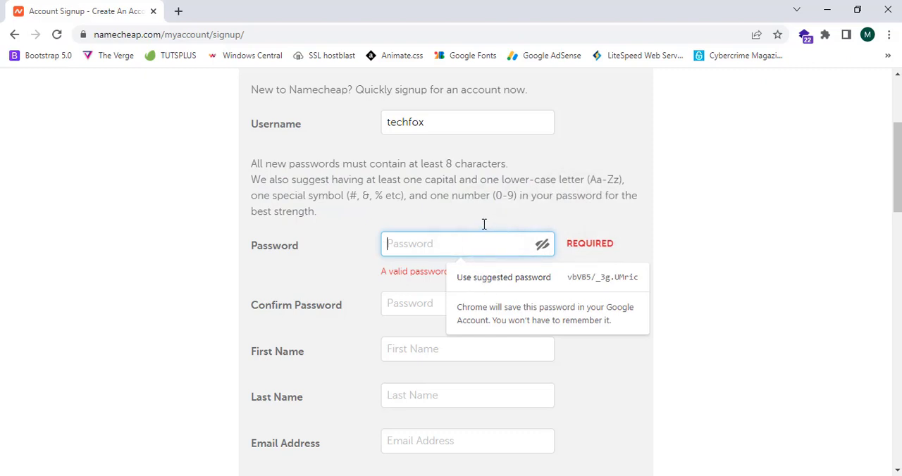
pyautogui.write('•••••')
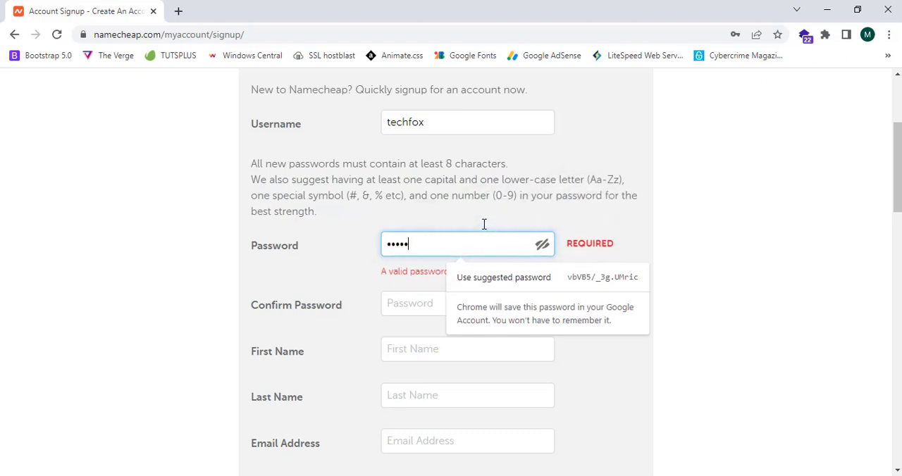
pyautogui.write('••••')
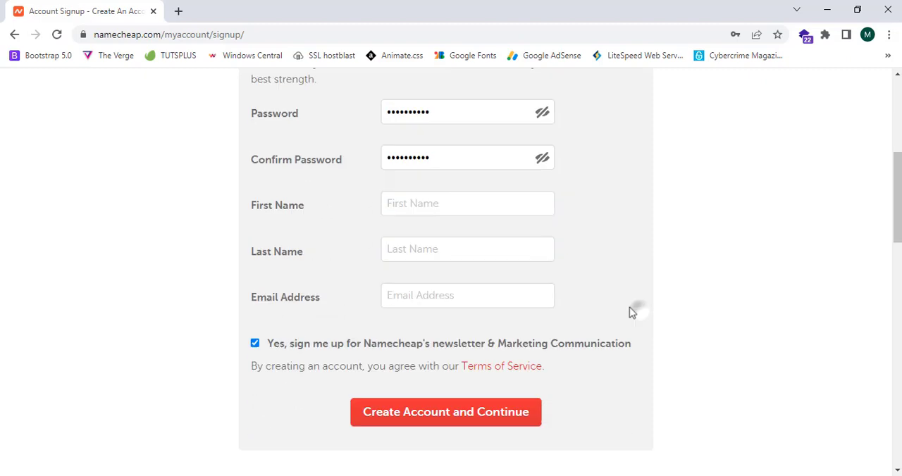
pyautogui.write('techfox')
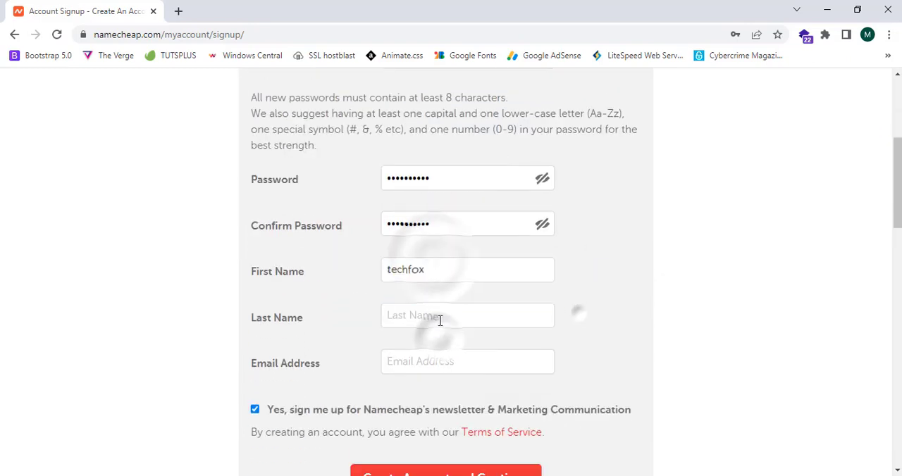
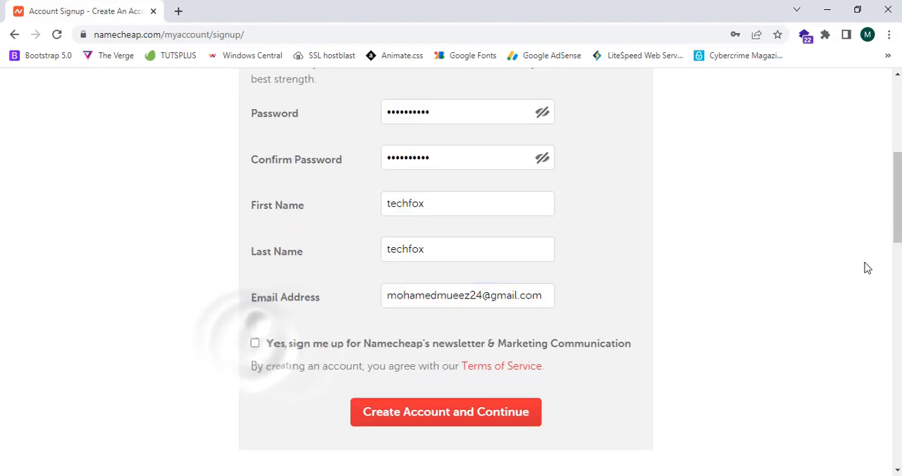
pyautogui.scroll(-3)
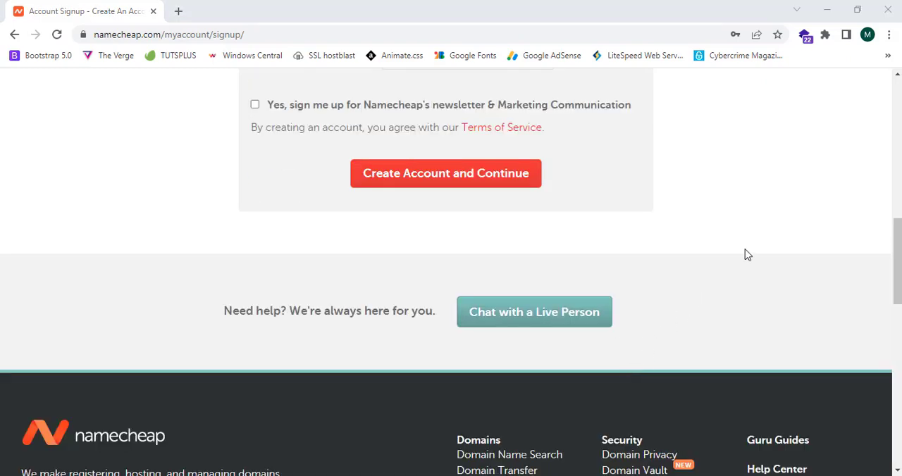
pyautogui.moveTo(517, 172)
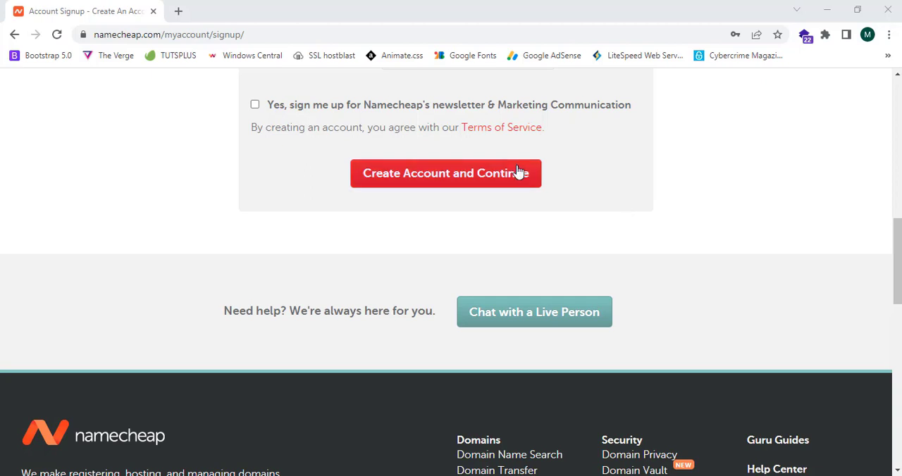
# Submit Create Account, choose Never on Chrome's save-password popup, and scroll the dashboard
pyautogui.click(446, 174)
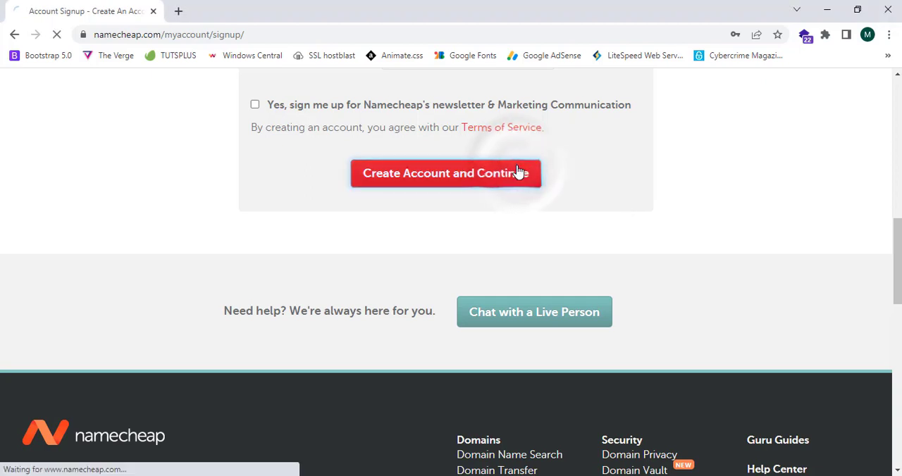
pyautogui.click(446, 173)
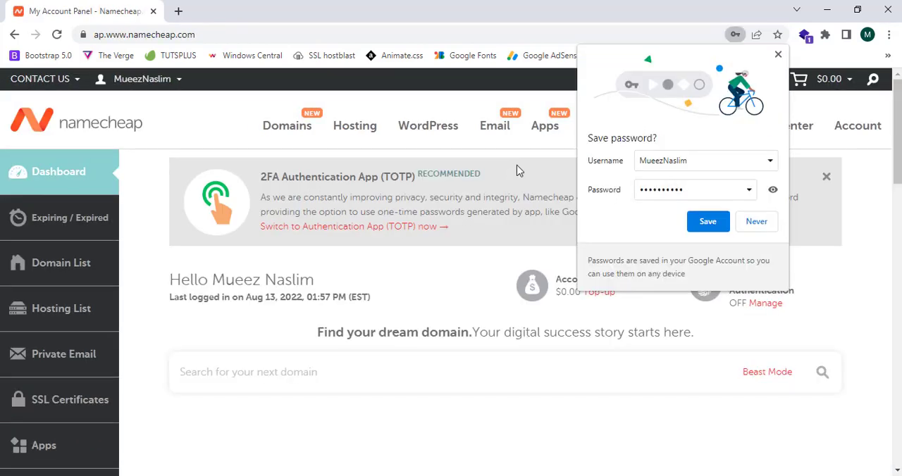
pyautogui.click(708, 222)
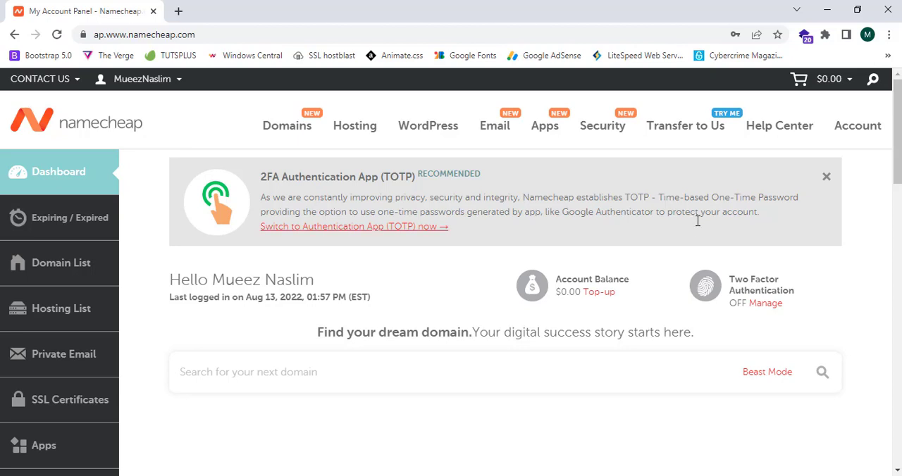
pyautogui.moveTo(318, 177)
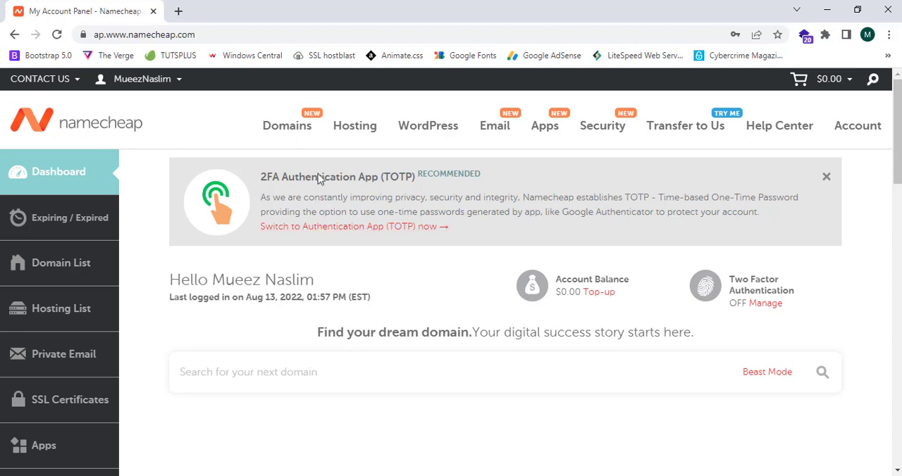
pyautogui.scroll(-3)
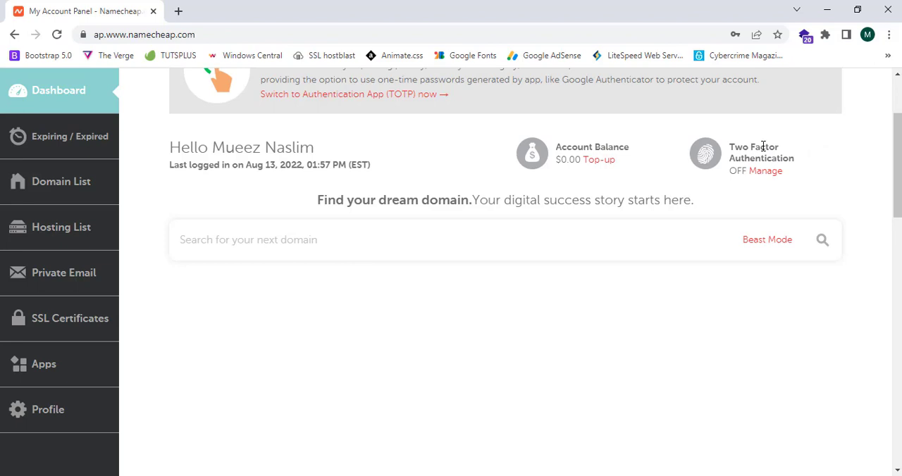
pyautogui.moveTo(764, 152)
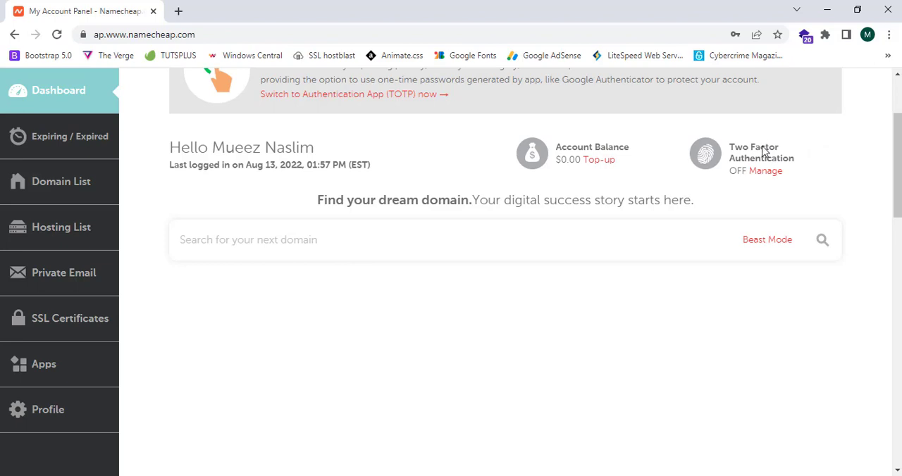
pyautogui.moveTo(626, 187)
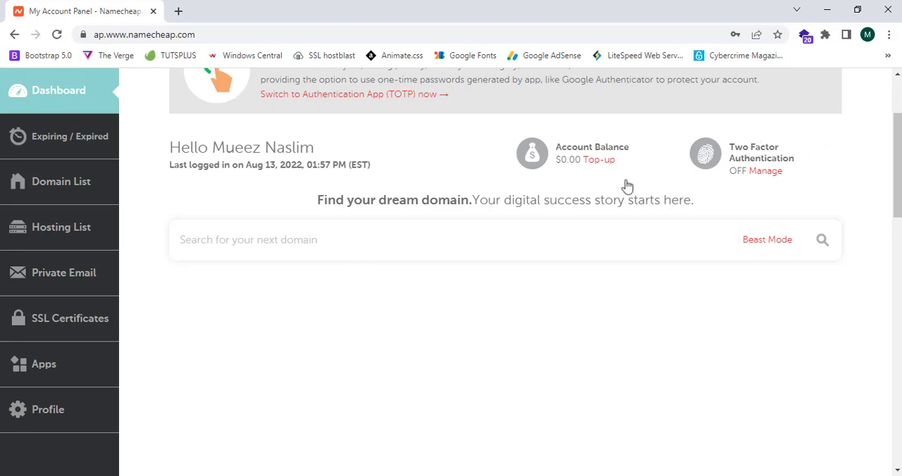
# Search the dashboard for techfox.com, which shows as registered in 1998
pyautogui.click(336, 240)
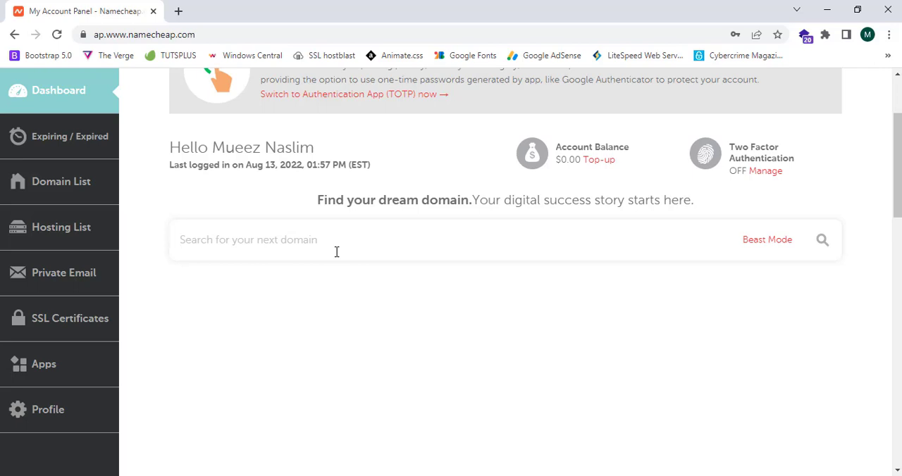
pyautogui.write('techf')
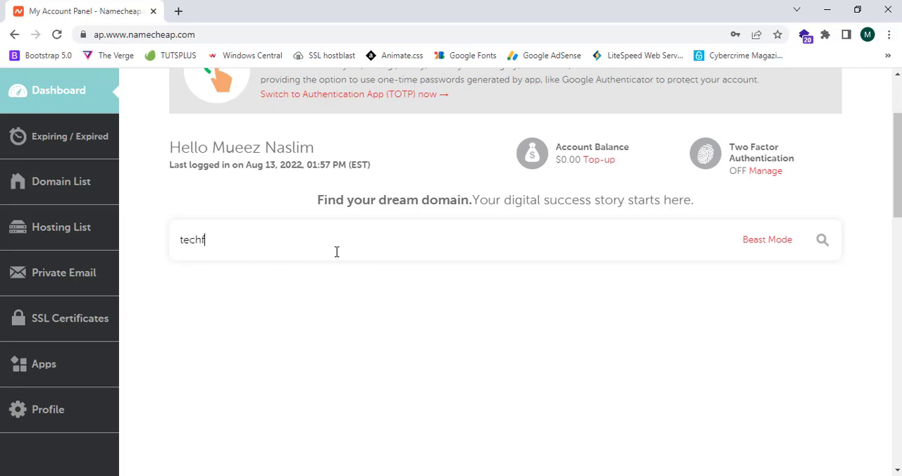
pyautogui.write('ox')
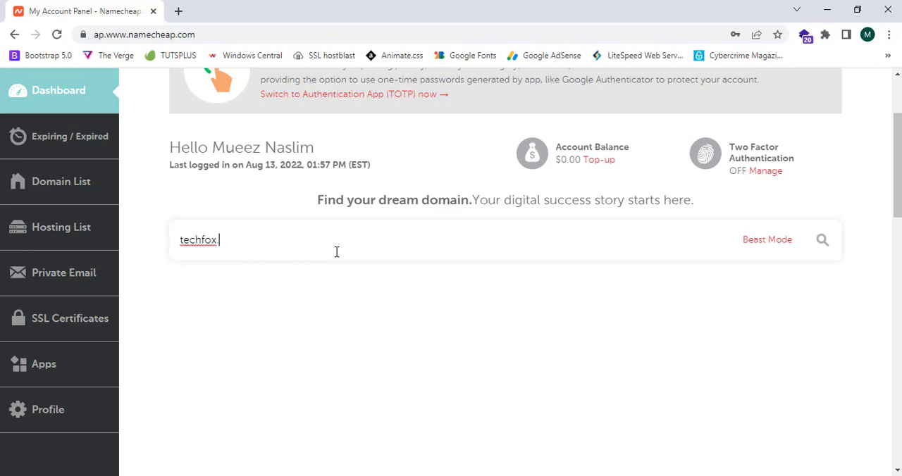
pyautogui.write('.com')
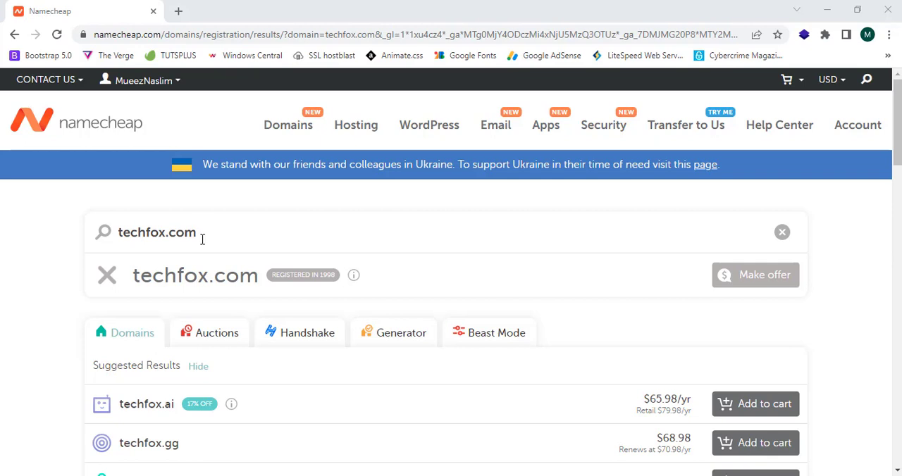
pyautogui.moveTo(303, 275)
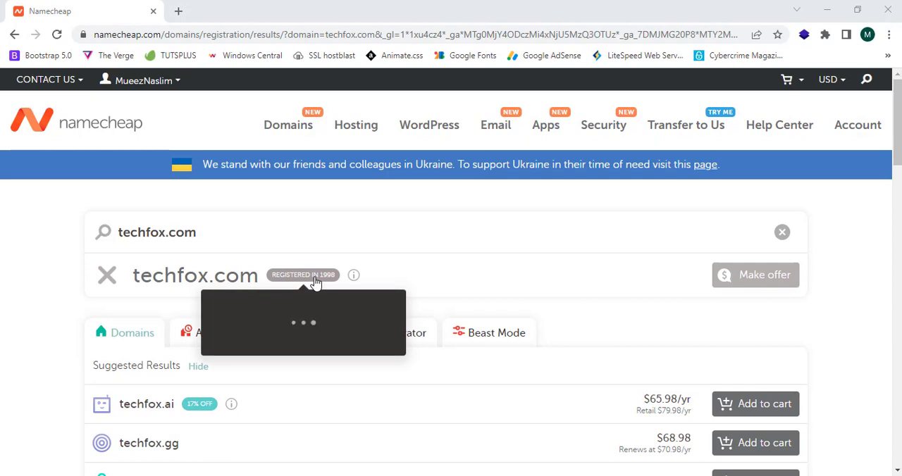
pyautogui.moveTo(353, 275)
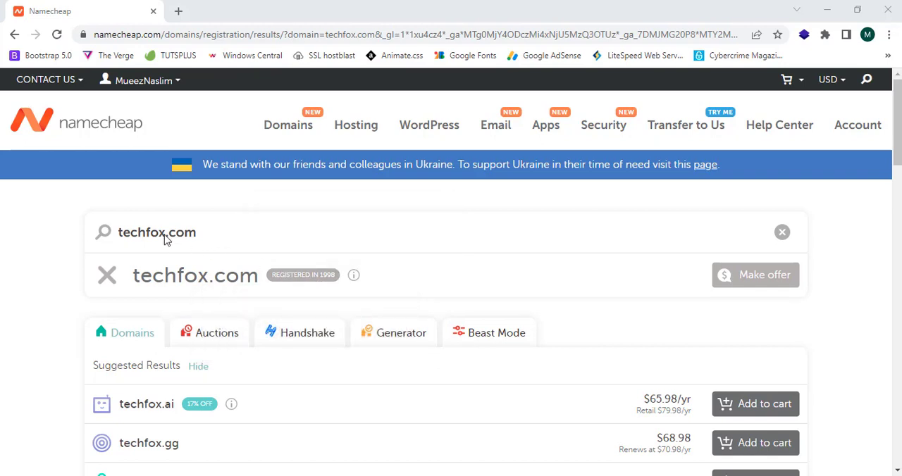
# Re-search with the spellings techfoxx.com and then techyfoxx.com
pyautogui.click(163, 232)
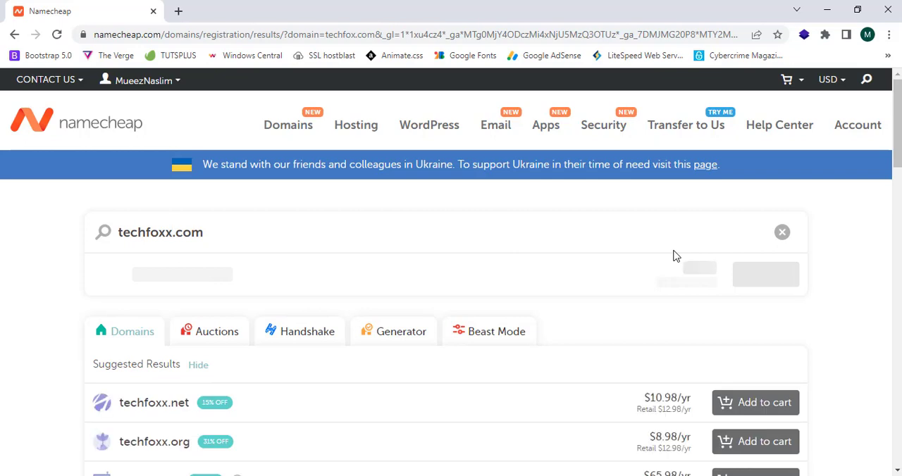
pyautogui.click(173, 232)
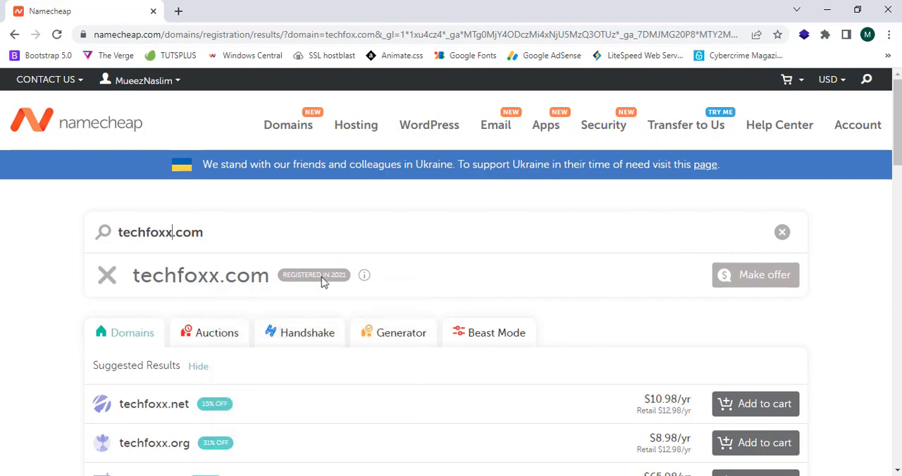
pyautogui.moveTo(364, 275)
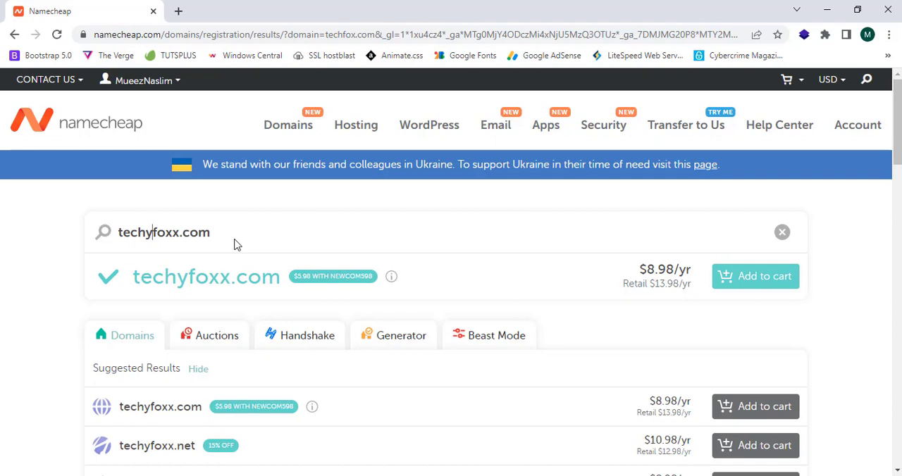
pyautogui.moveTo(134, 278)
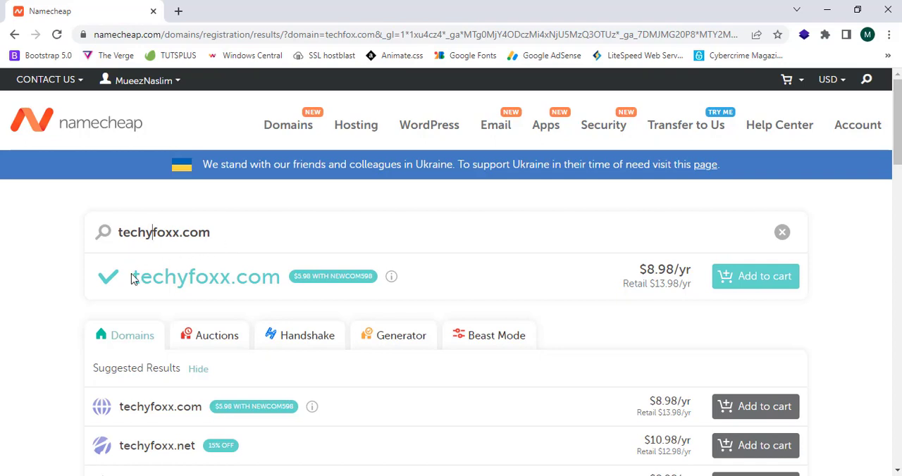
pyautogui.moveTo(294, 289)
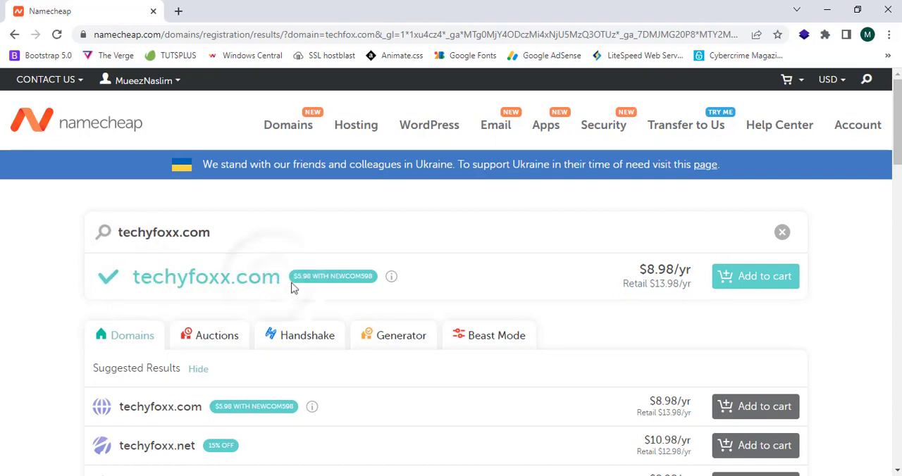
# Add techyfoxx.com to the cart, switch registration to 10 years and back to 1, and check out
pyautogui.click(755, 276)
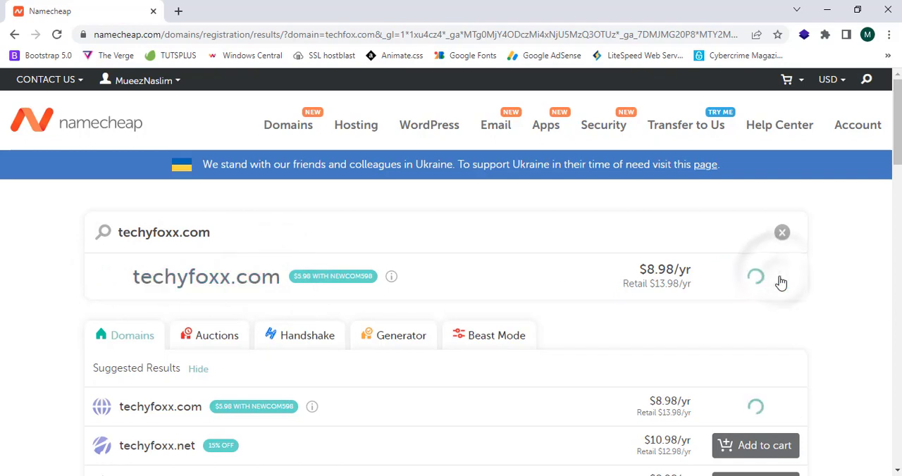
pyautogui.click(756, 277)
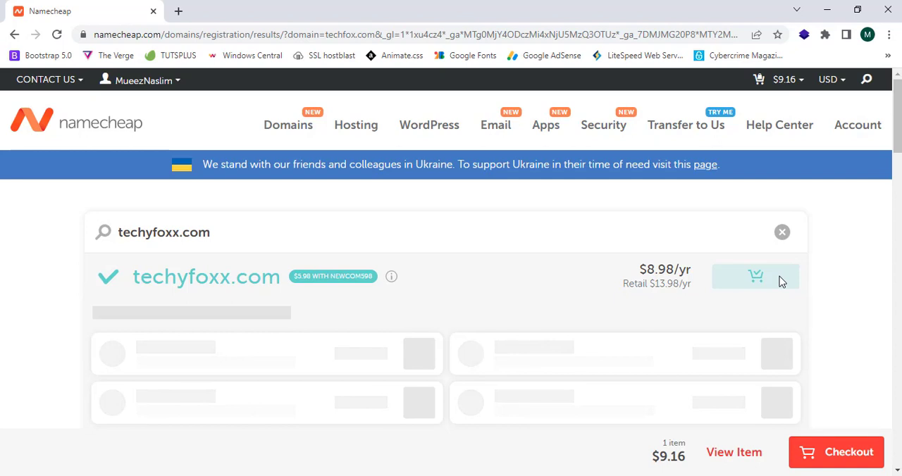
pyautogui.moveTo(759, 346)
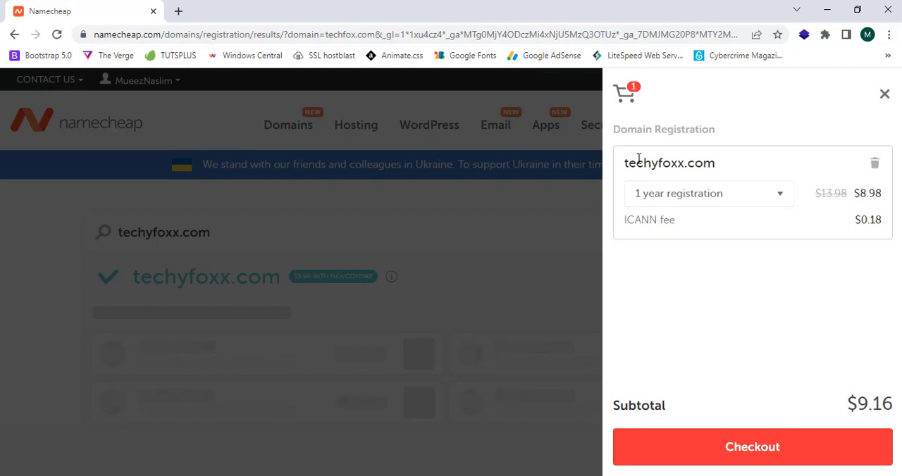
pyautogui.moveTo(751, 191)
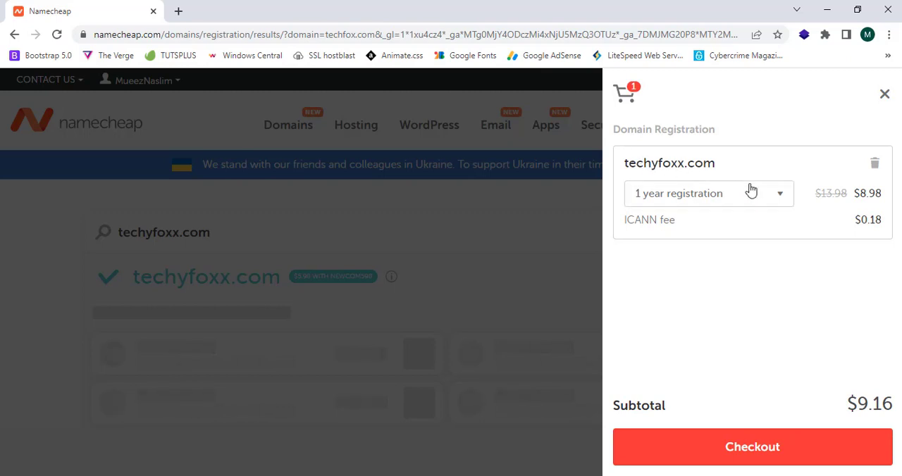
pyautogui.click(708, 193)
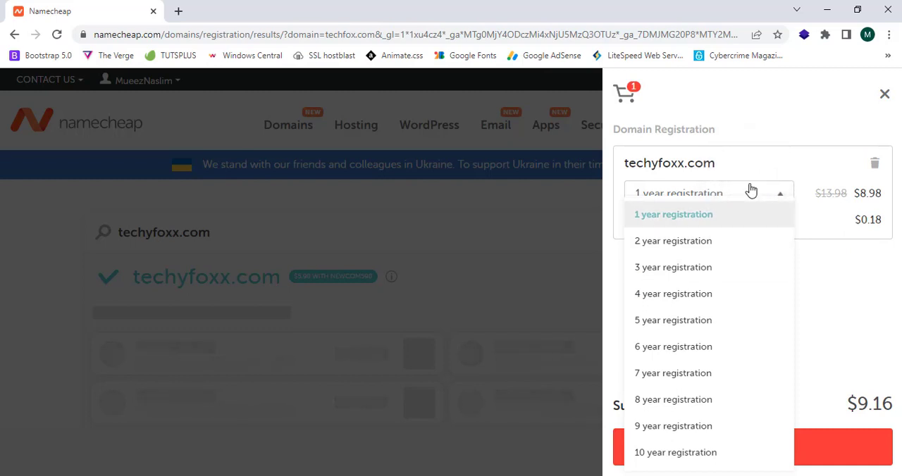
pyautogui.click(674, 452)
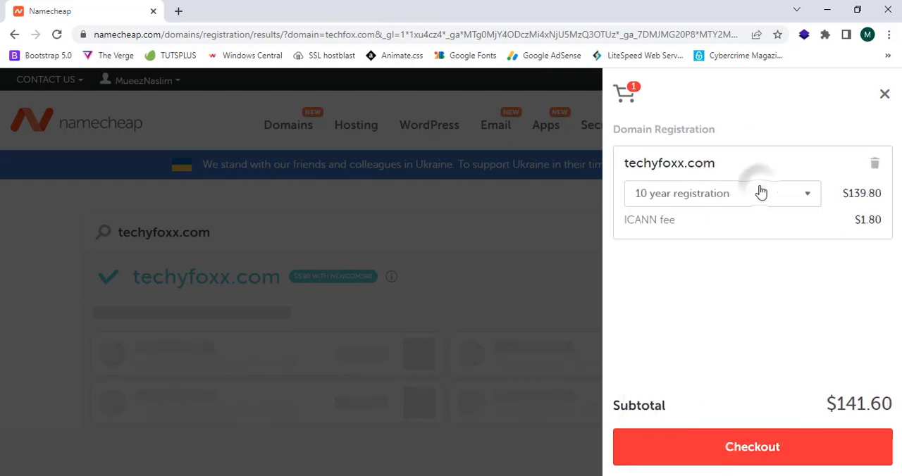
pyautogui.click(722, 193)
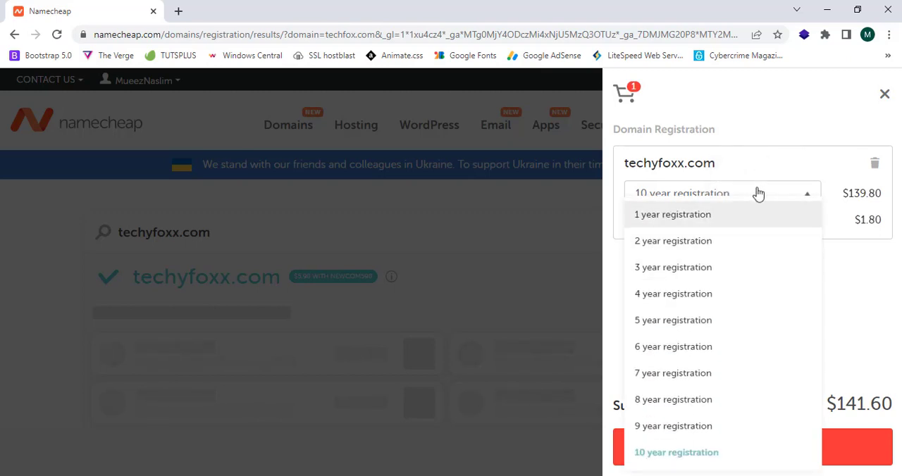
pyautogui.click(672, 214)
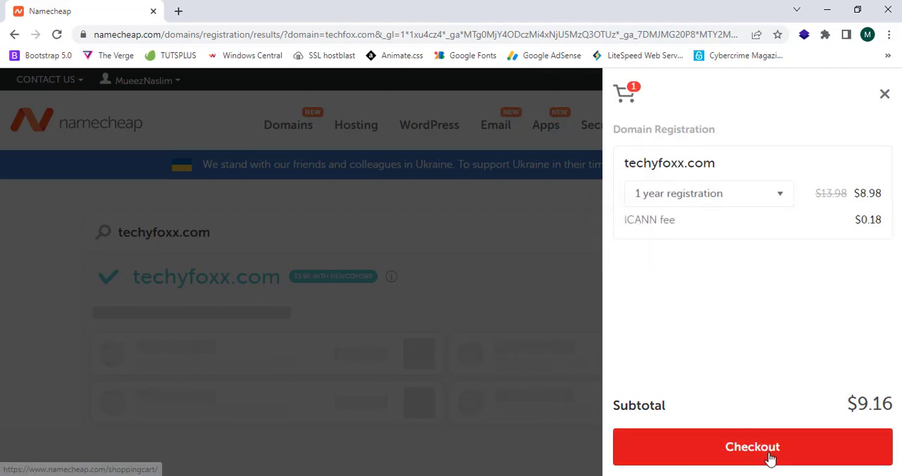
pyautogui.click(752, 447)
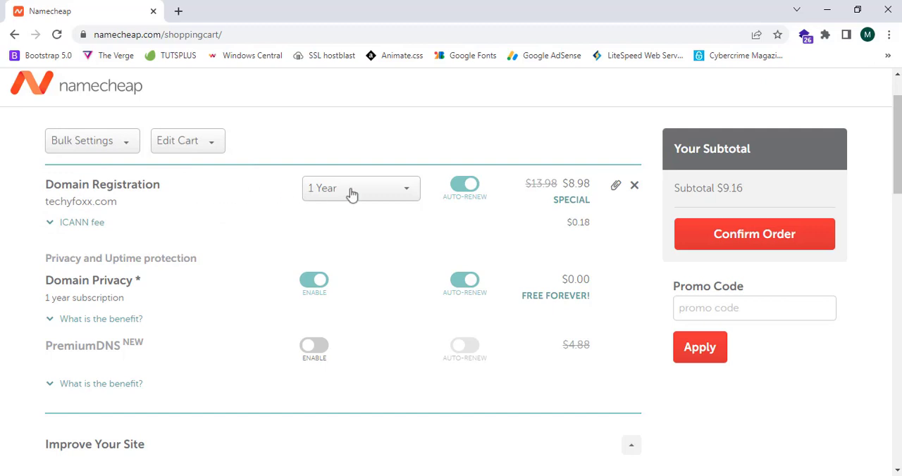
# Turn off auto-renew for techyfoxx.com, browse the add-on offers, and confirm the order
pyautogui.click(464, 183)
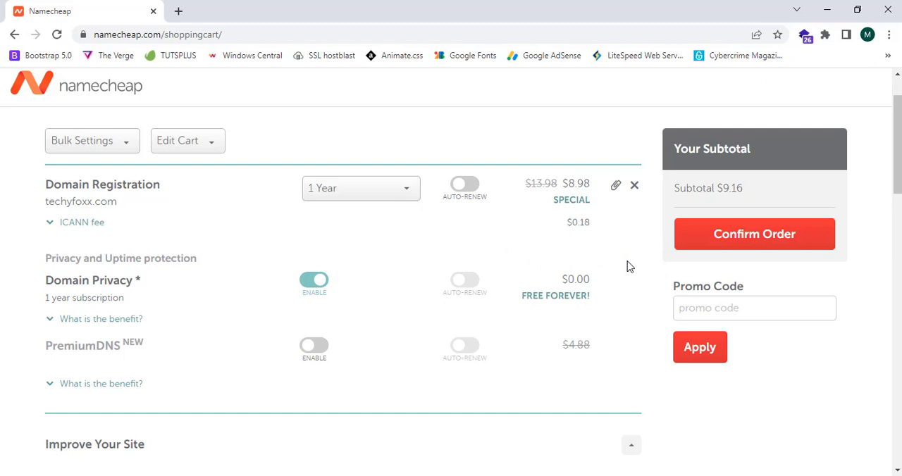
pyautogui.moveTo(338, 338)
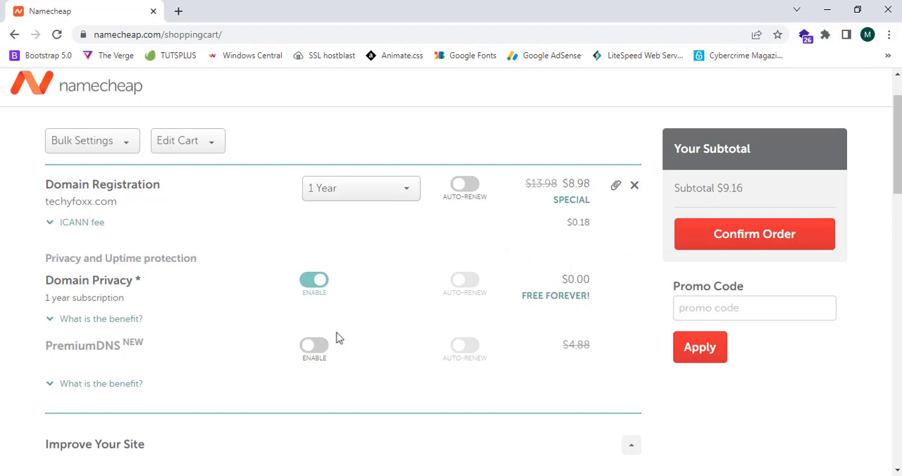
pyautogui.scroll(-3)
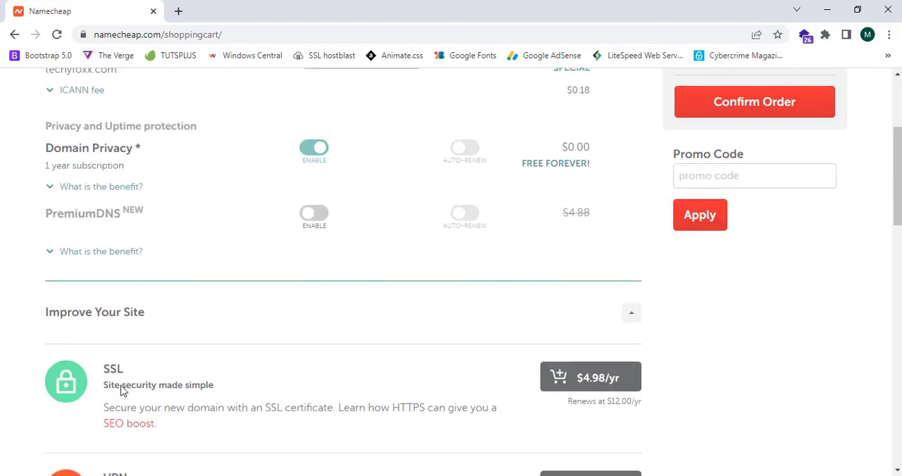
pyautogui.scroll(-3)
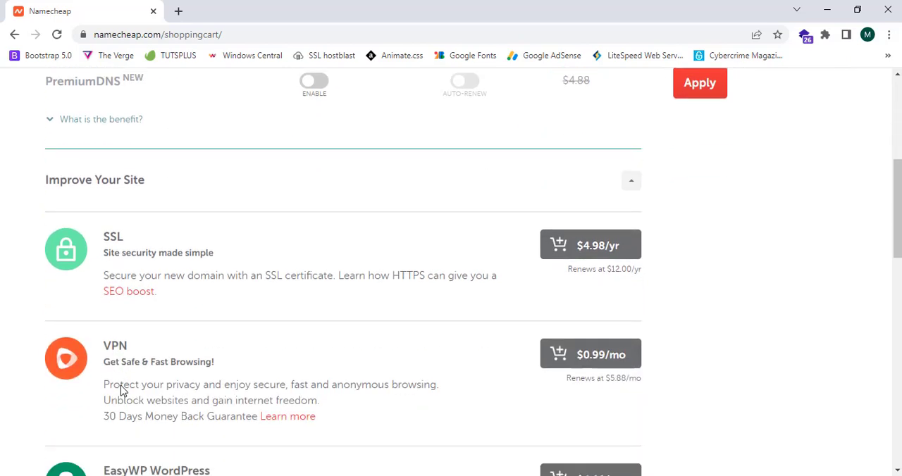
pyautogui.scroll(-3)
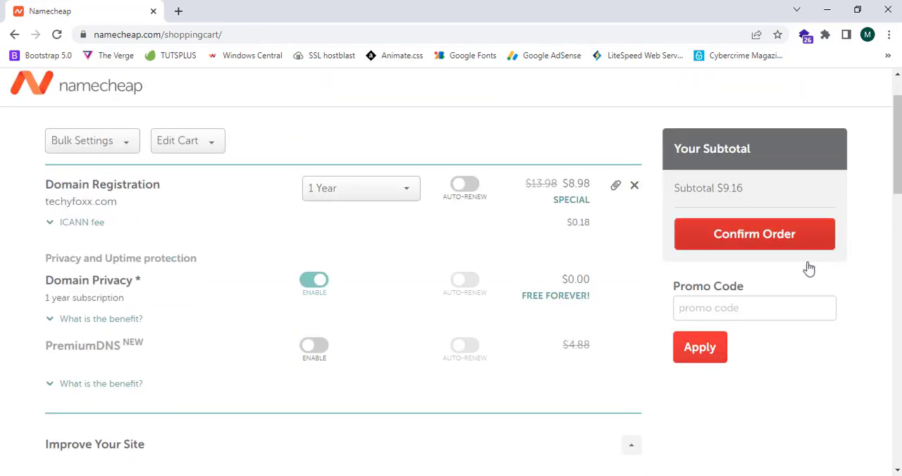
pyautogui.click(754, 309)
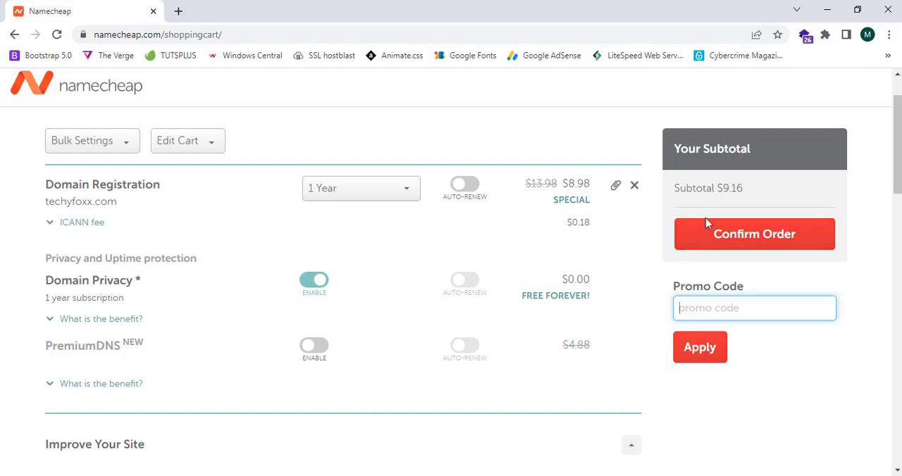
pyautogui.click(754, 234)
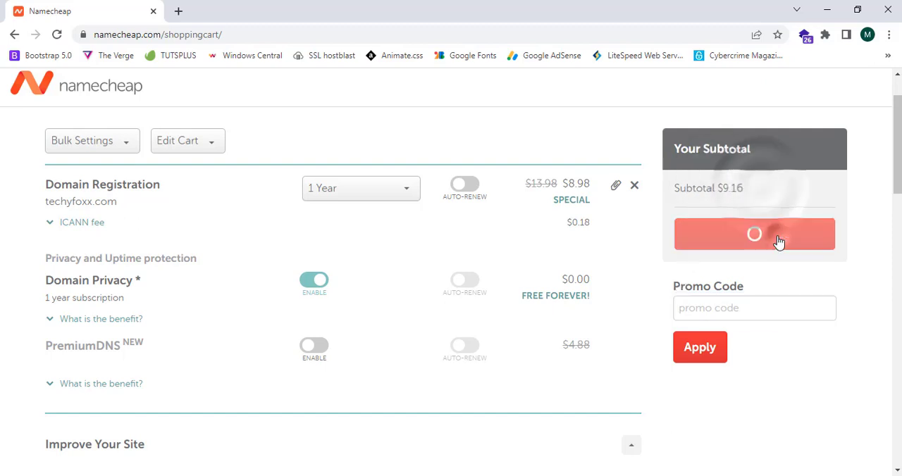
# Continue to checkout and submit the contact form with address, city, postal code and phone empty
pyautogui.click(754, 234)
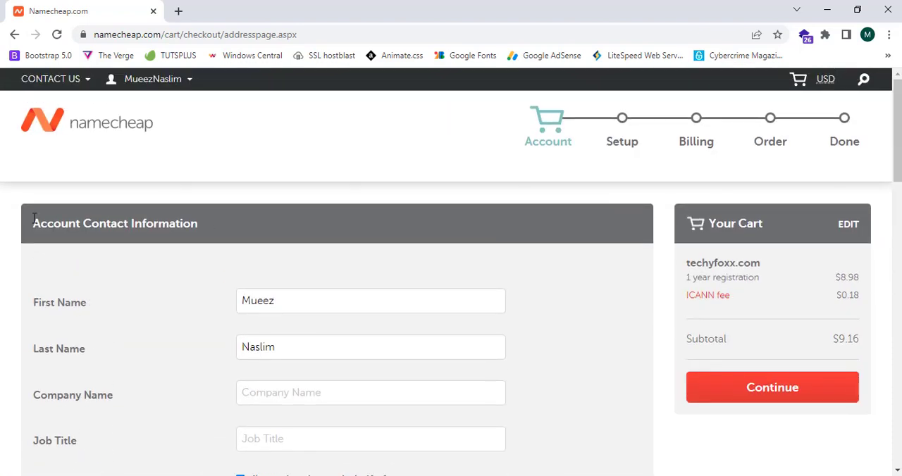
pyautogui.moveTo(207, 225)
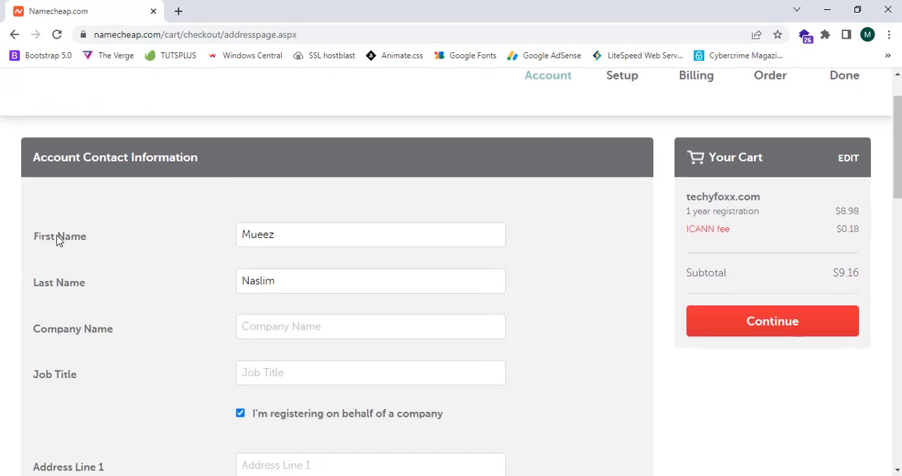
pyautogui.scroll(-3)
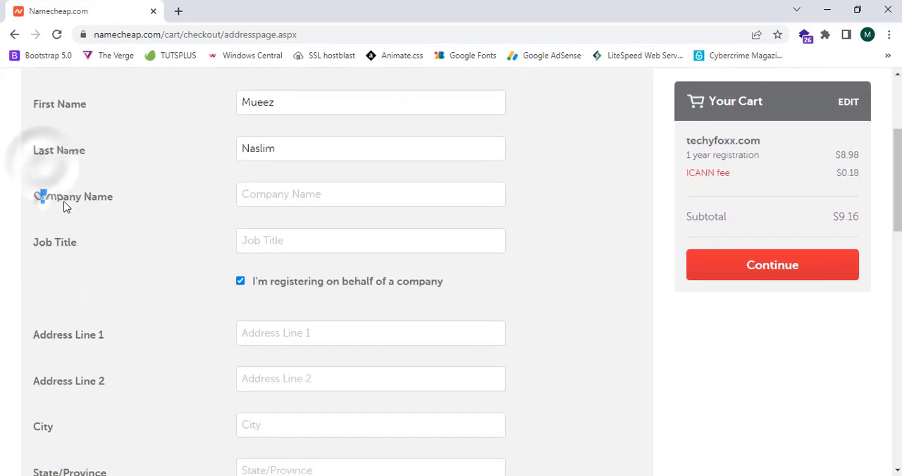
pyautogui.scroll(-3)
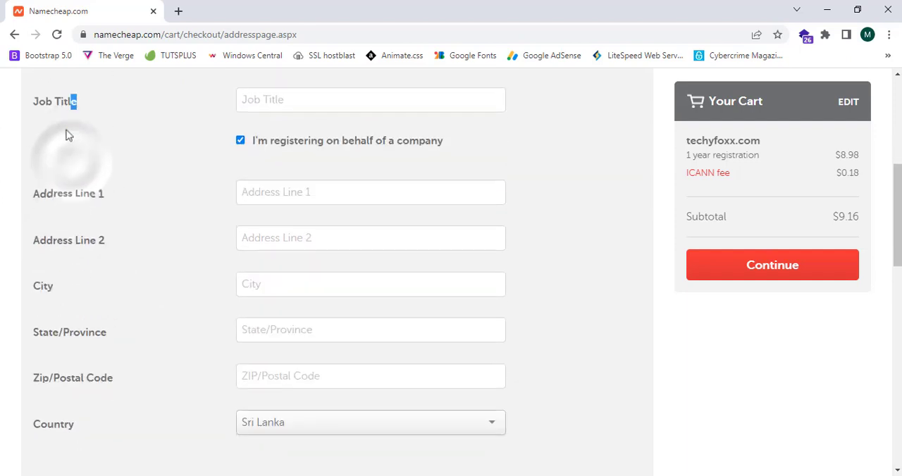
pyautogui.scroll(-3)
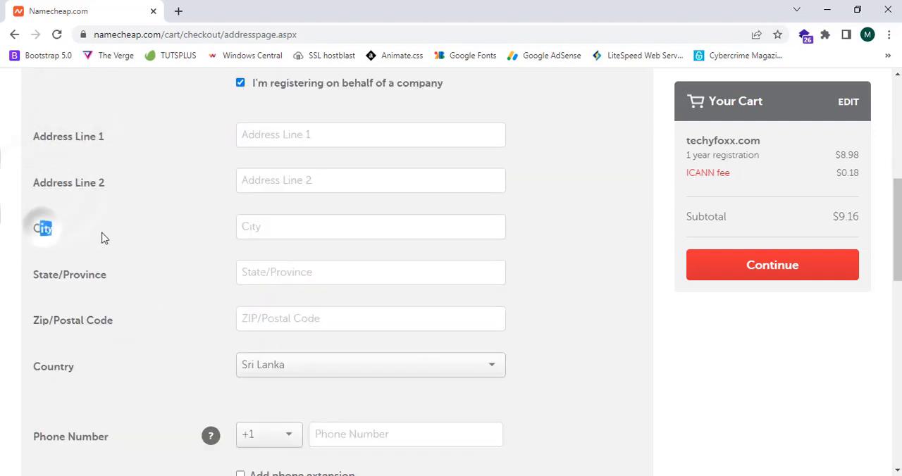
pyautogui.scroll(-3)
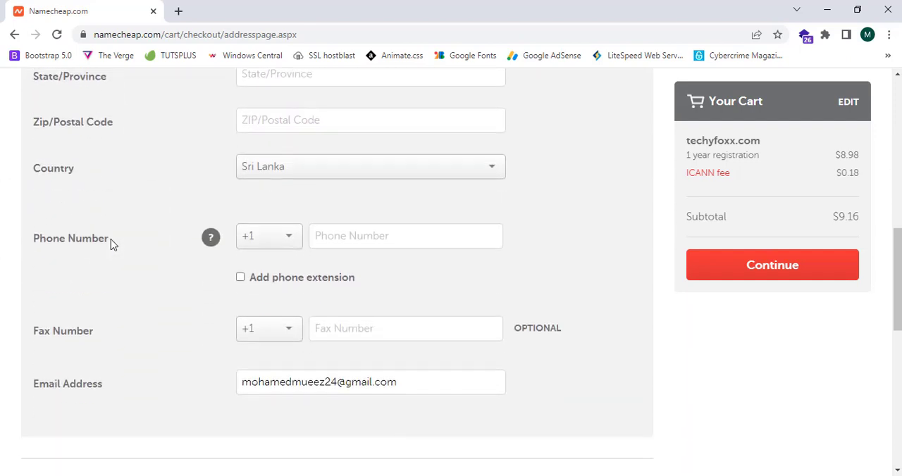
pyautogui.scroll(3)
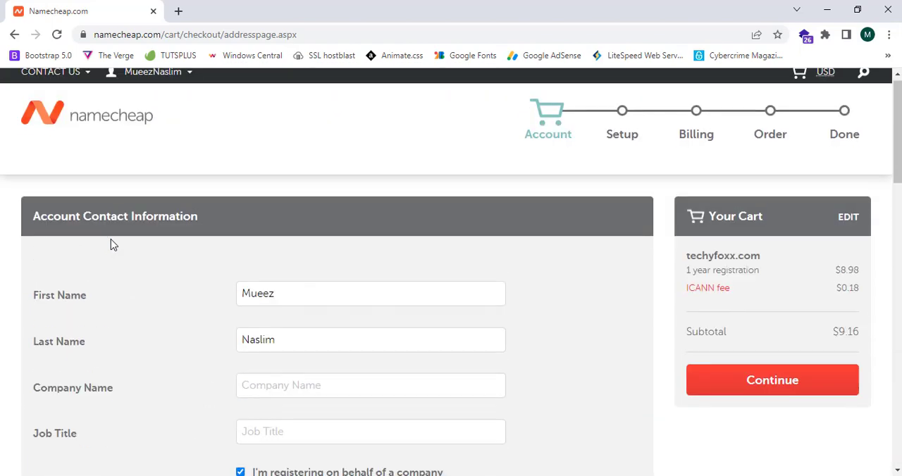
pyautogui.scroll(-3)
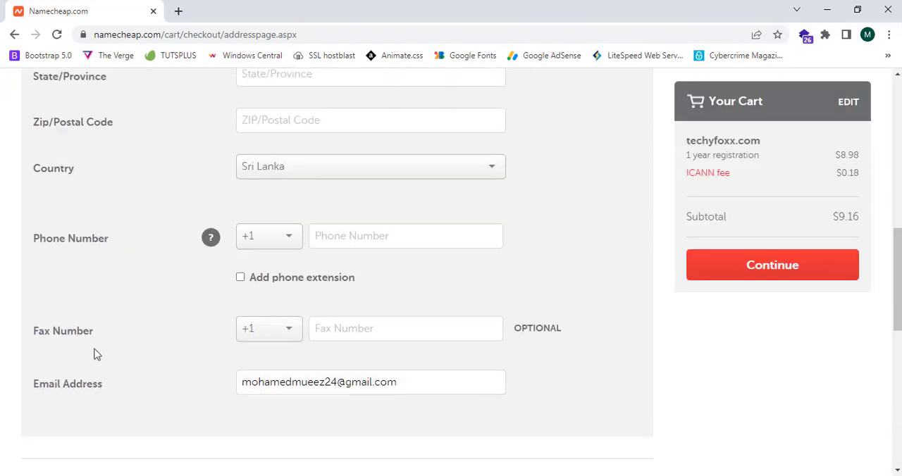
pyautogui.click(772, 265)
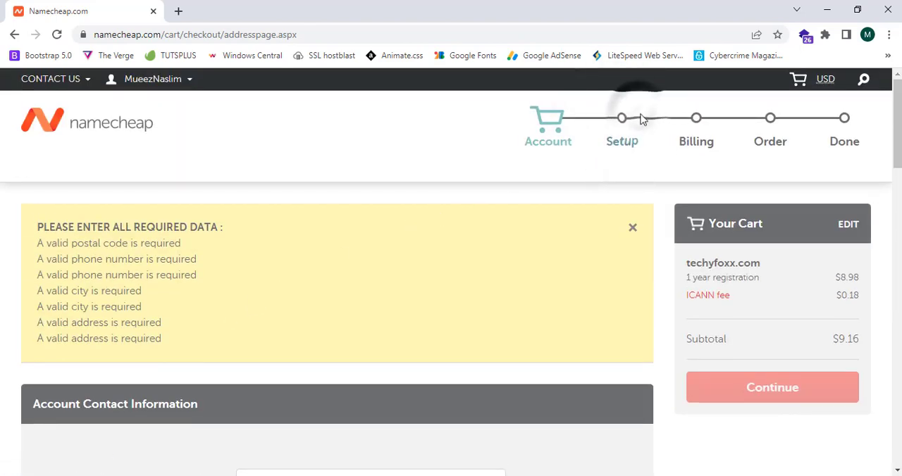
pyautogui.moveTo(723, 142)
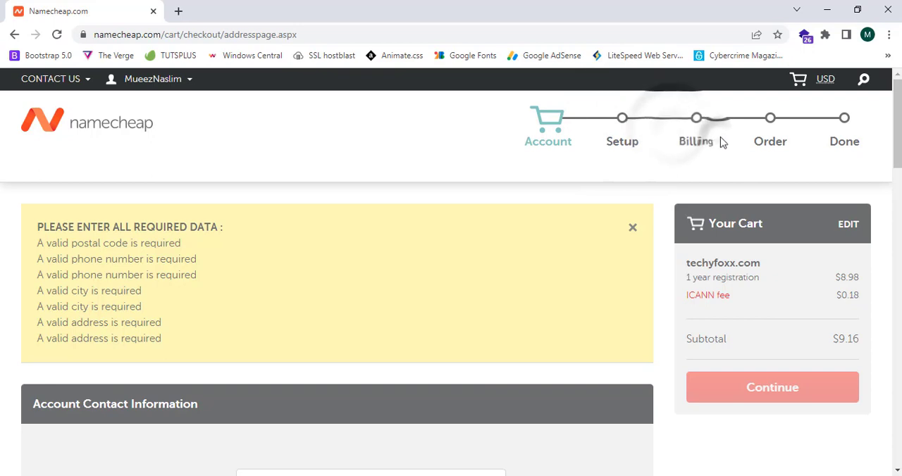
pyautogui.moveTo(830, 146)
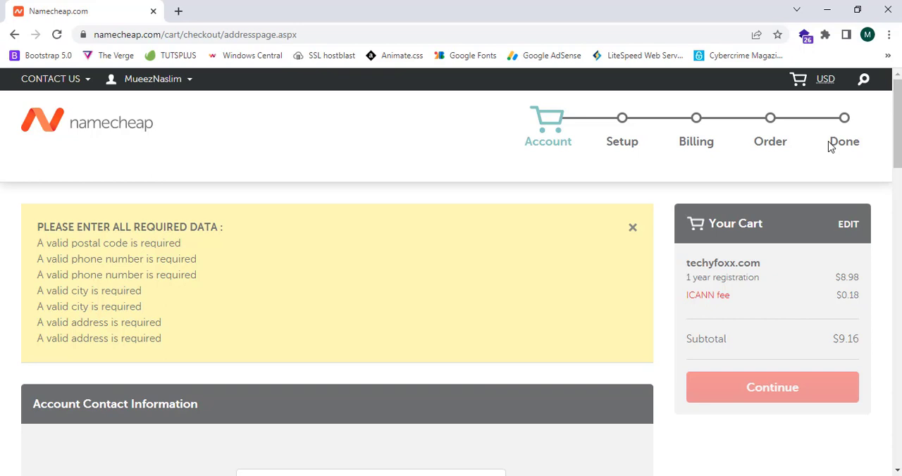
pyautogui.moveTo(619, 142)
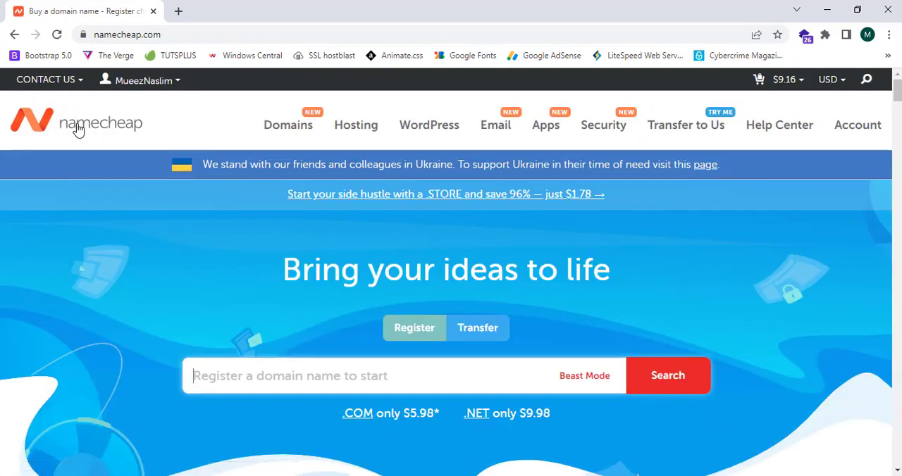
pyautogui.moveTo(88, 127)
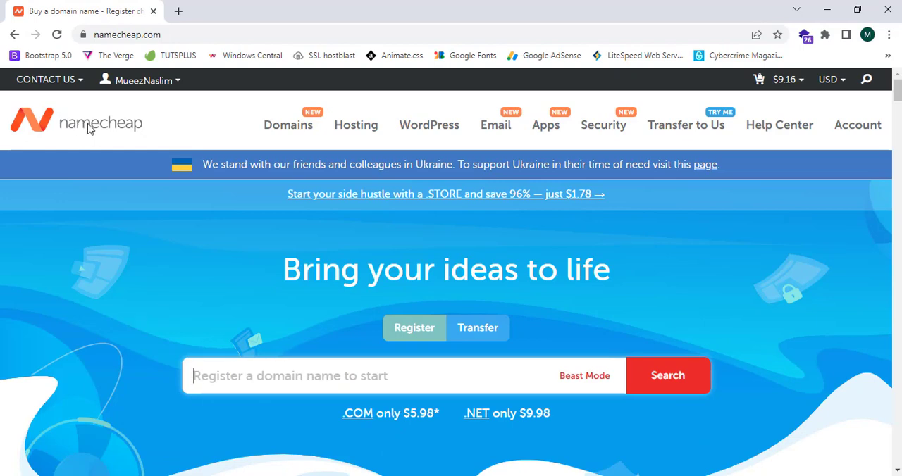
# Load the Namecheap Hosting page and scroll to the beginner, small and large business plans
pyautogui.click(356, 125)
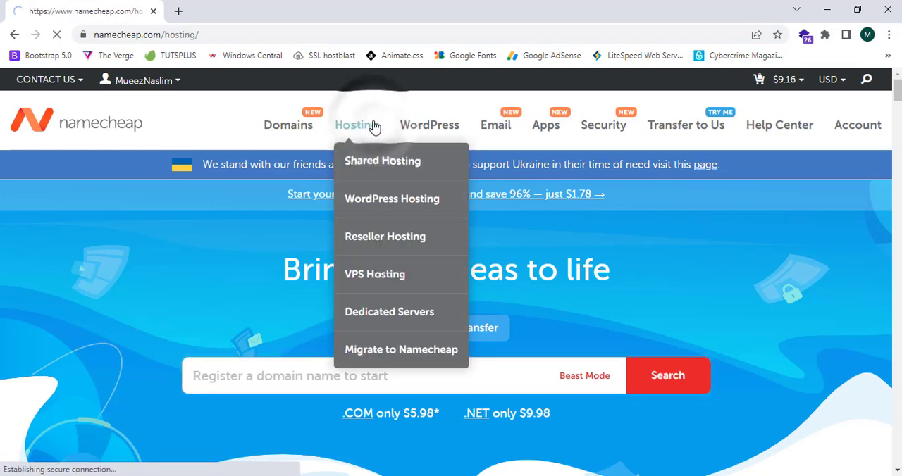
pyautogui.click(356, 125)
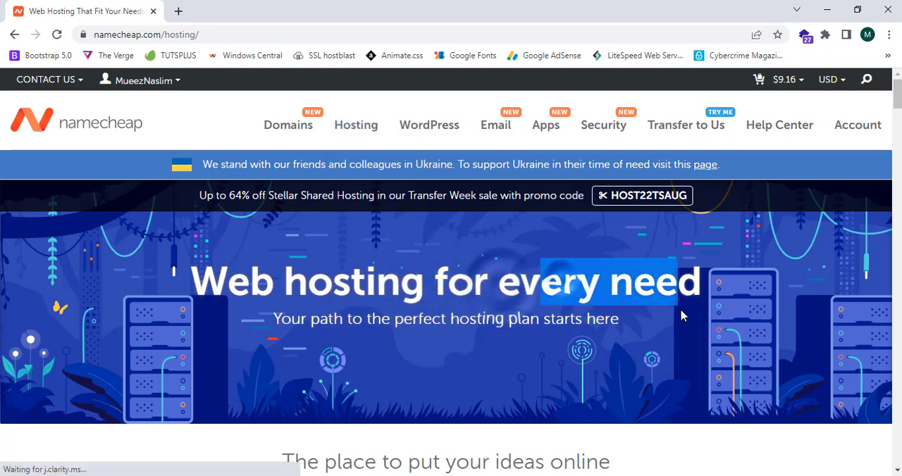
pyautogui.scroll(-3)
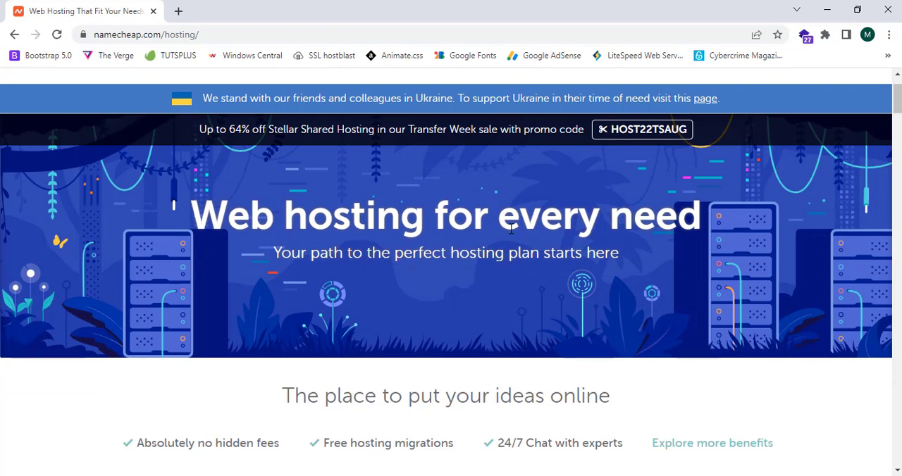
pyautogui.moveTo(336, 245)
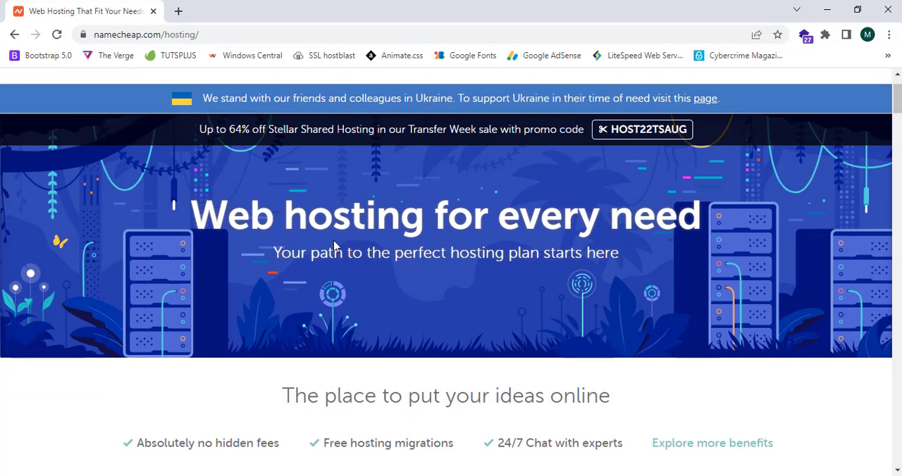
pyautogui.moveTo(236, 293)
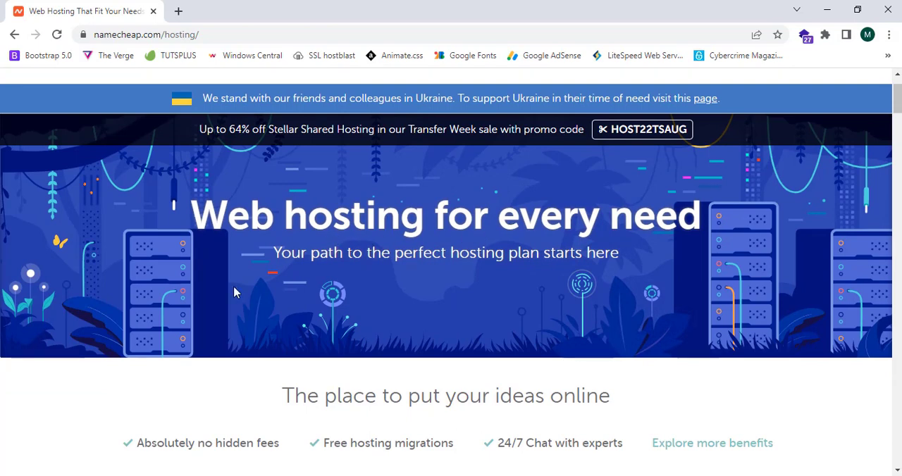
pyautogui.scroll(-3)
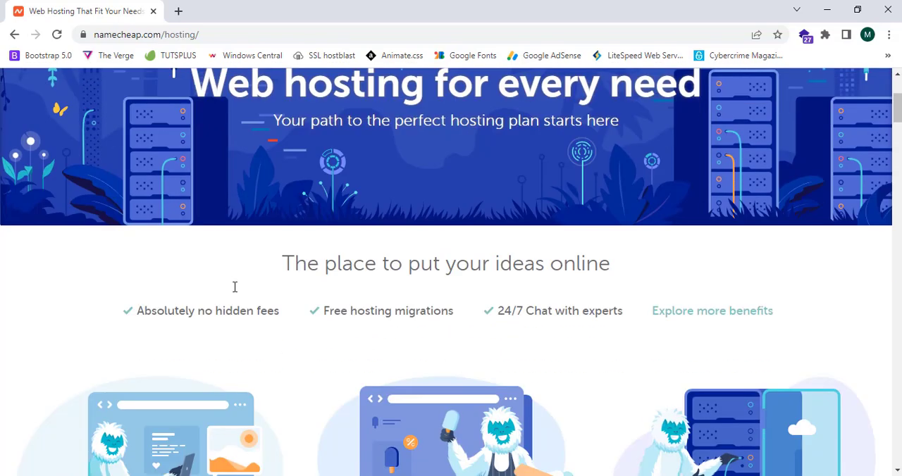
pyautogui.scroll(-3)
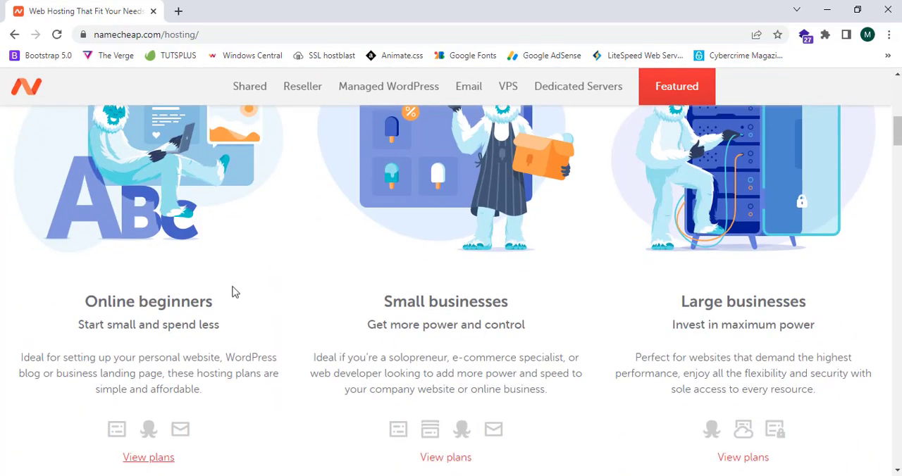
pyautogui.scroll(-3)
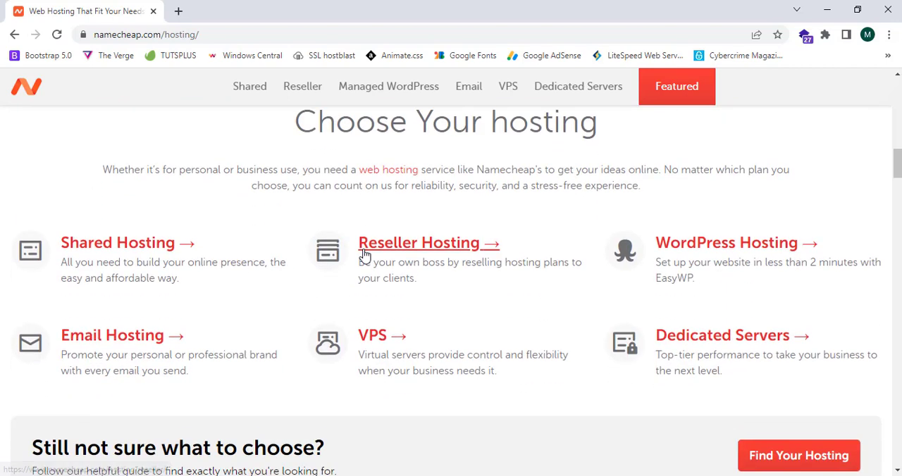
pyautogui.moveTo(313, 156)
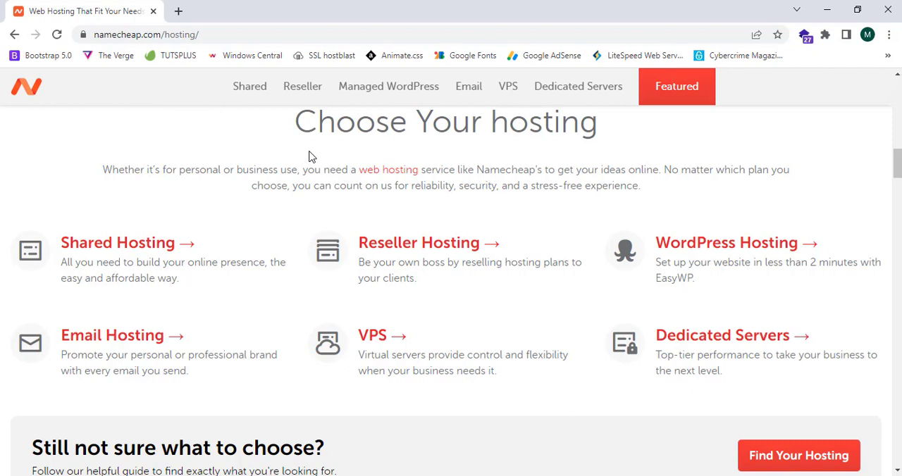
pyautogui.scroll(-3)
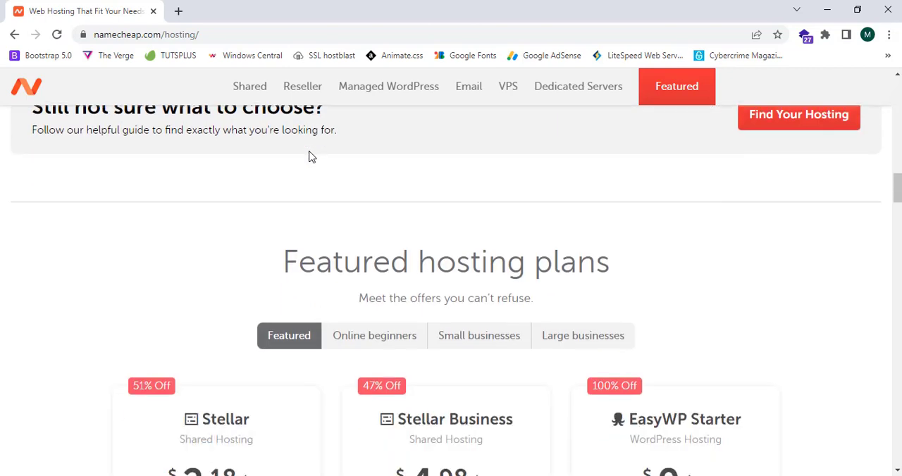
pyautogui.scroll(-3)
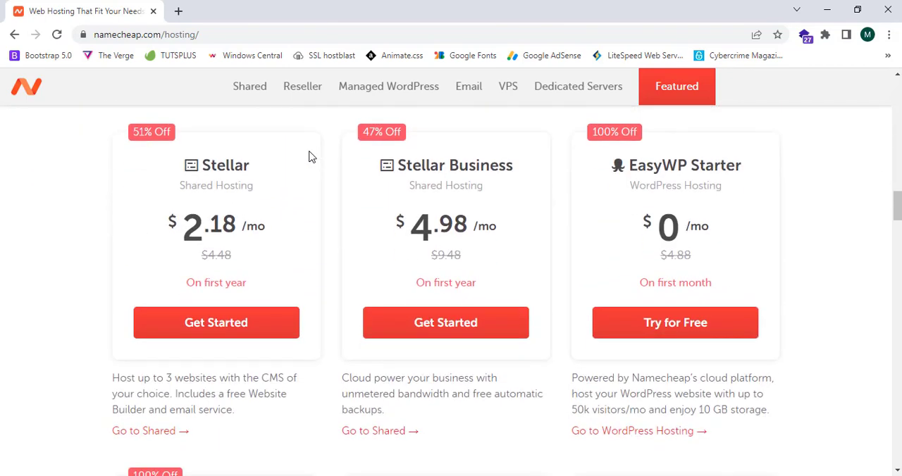
pyautogui.scroll(-3)
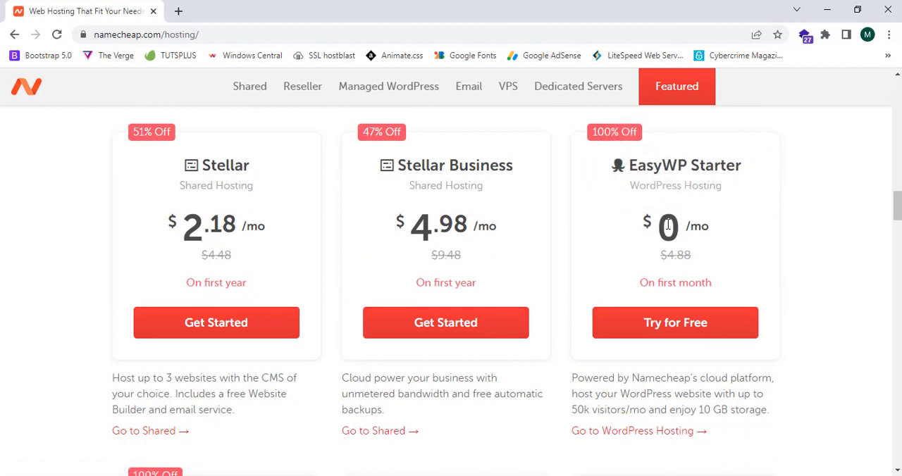
pyautogui.moveTo(747, 219)
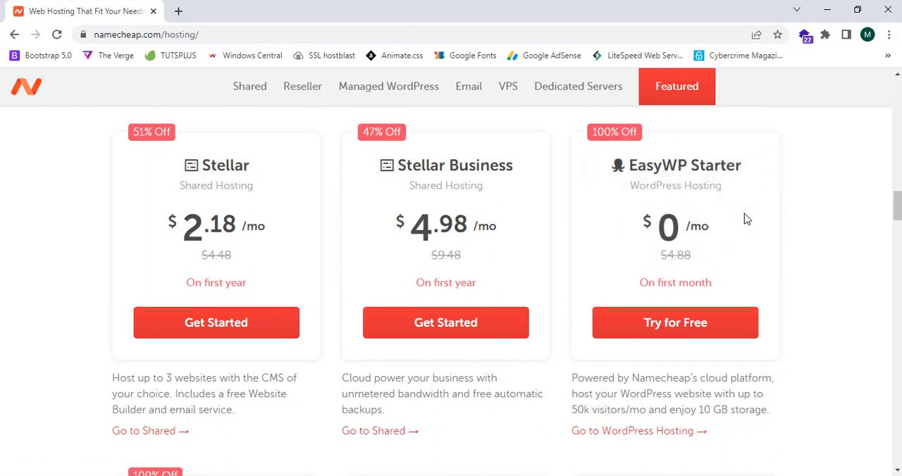
pyautogui.moveTo(675, 322)
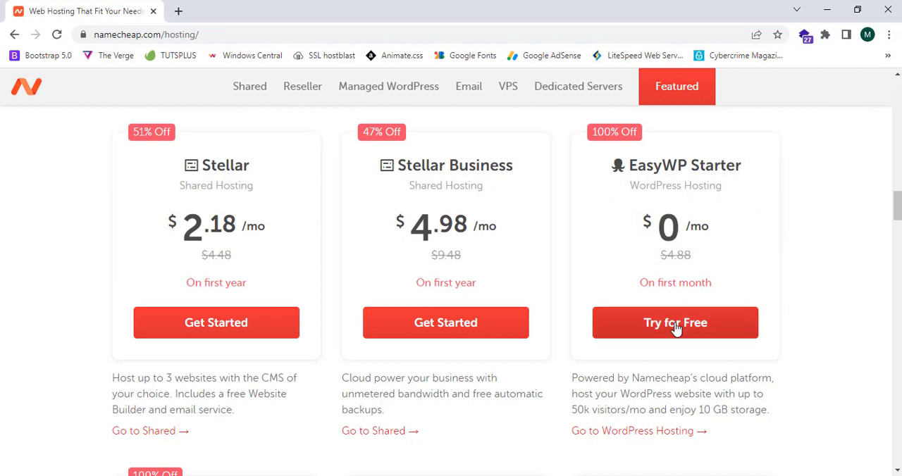
pyautogui.moveTo(863, 207)
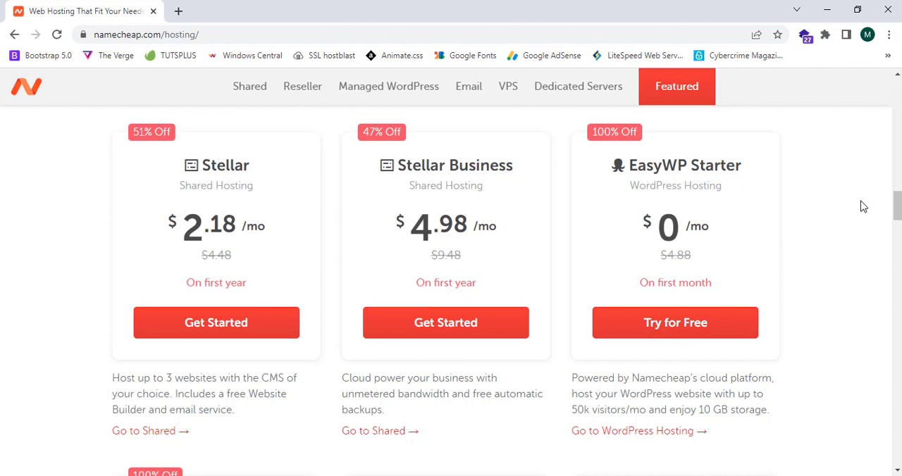
pyautogui.moveTo(689, 218)
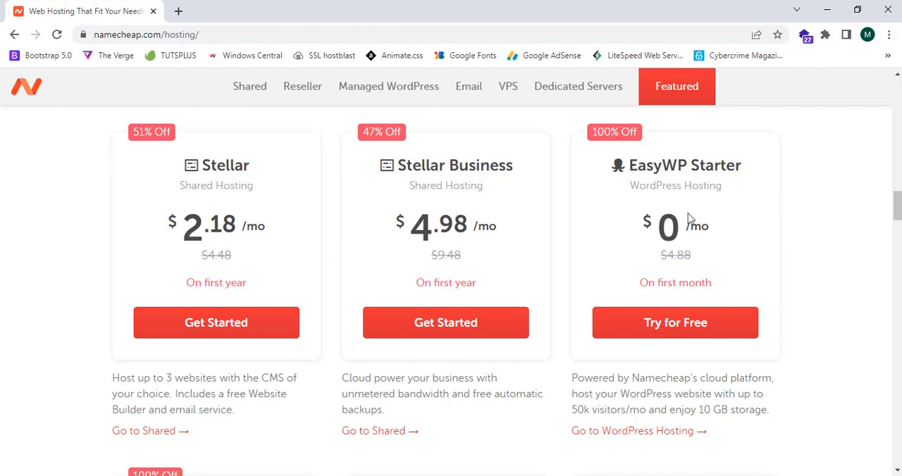
pyautogui.moveTo(641, 222)
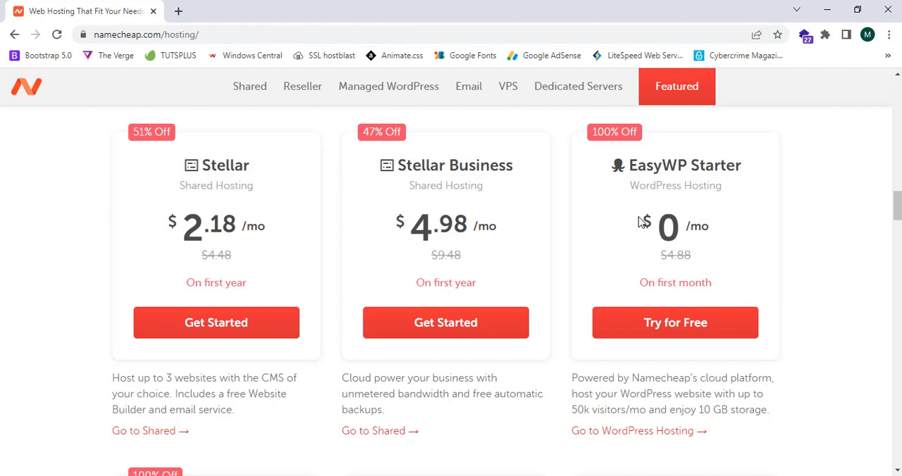
pyautogui.doubleClick(669, 227)
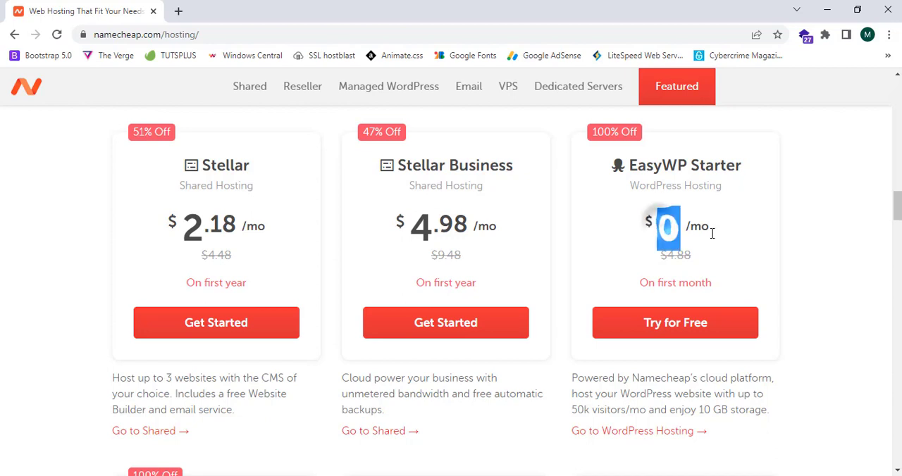
pyautogui.scroll(-3)
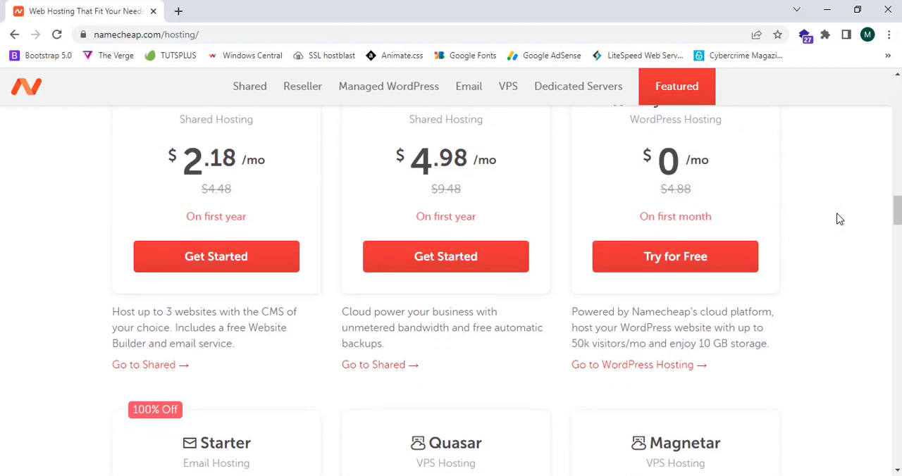
pyautogui.scroll(-3)
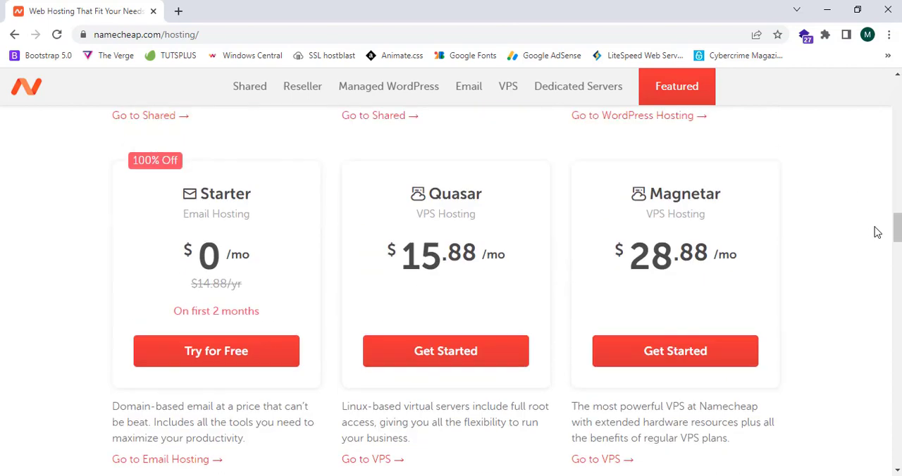
pyautogui.scroll(-3)
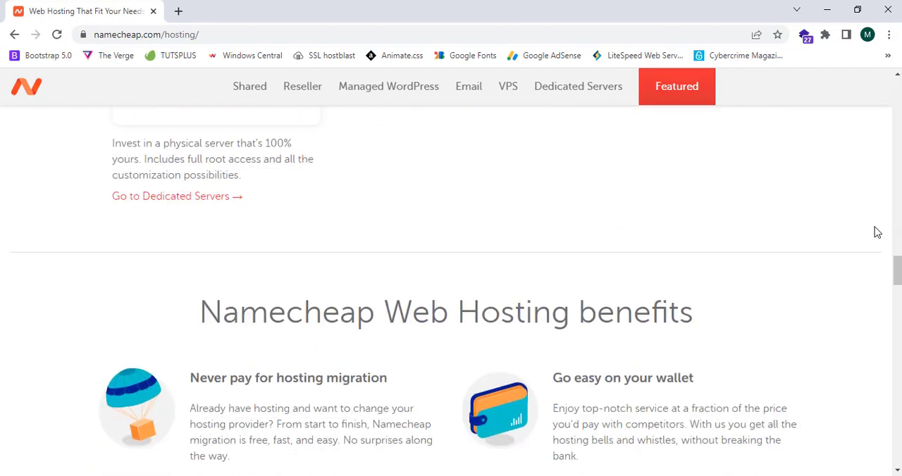
pyautogui.scroll(-3)
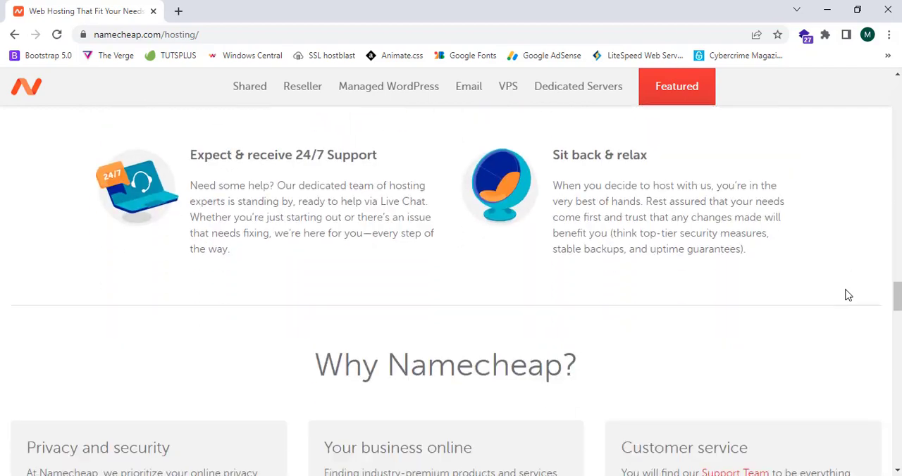
pyautogui.scroll(-3)
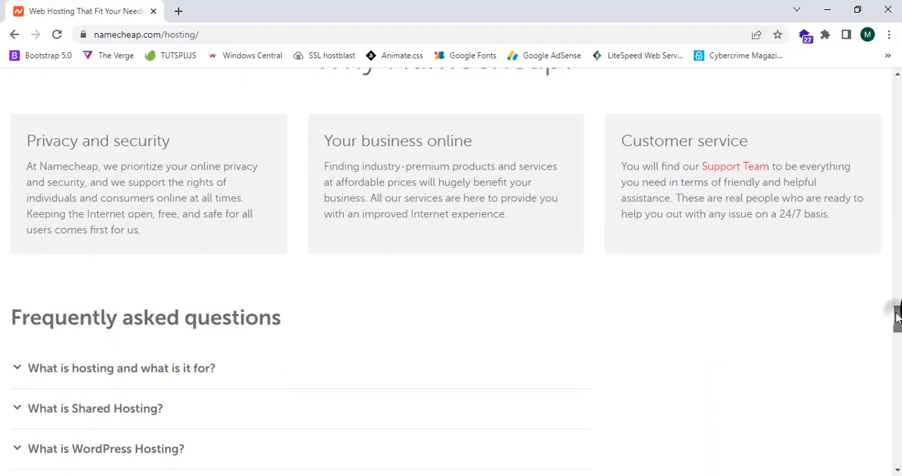
pyautogui.scroll(3)
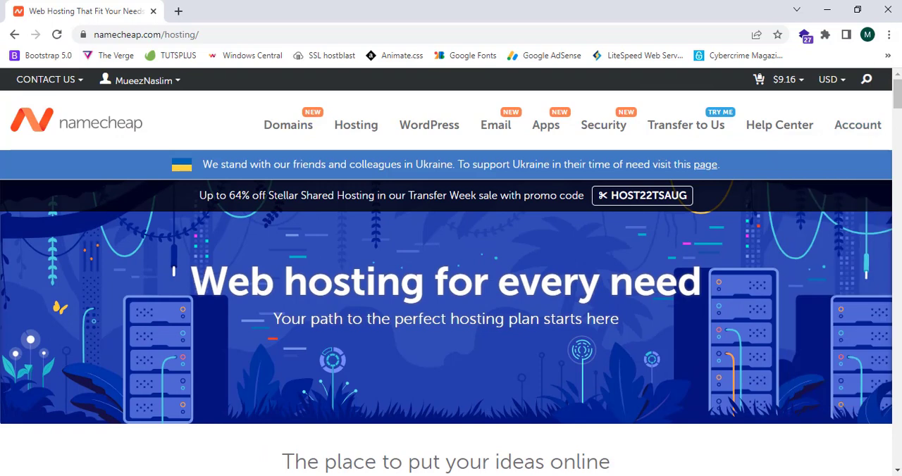
pyautogui.moveTo(429, 125)
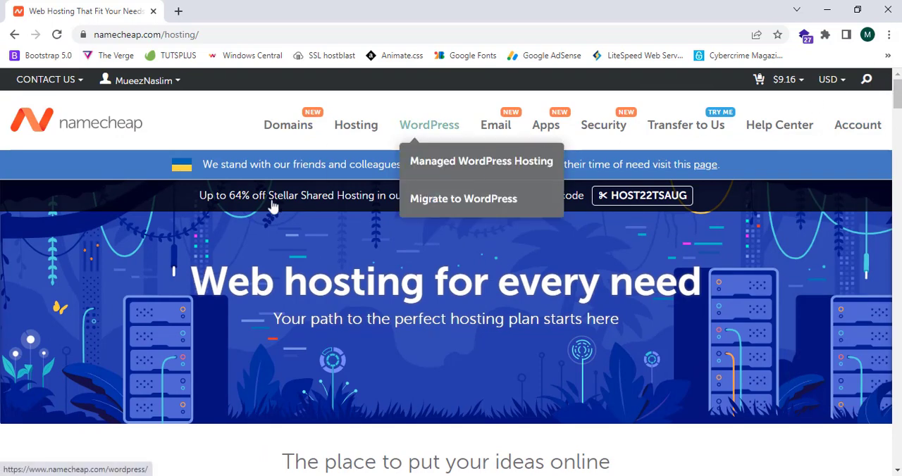
pyautogui.moveTo(425, 141)
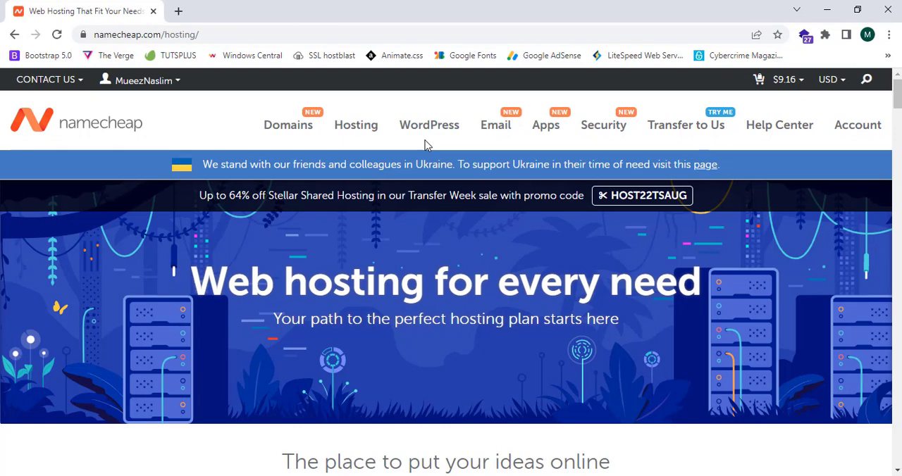
# Go to the EasyWP WordPress Hosting page and scroll through its free trial and pricing
pyautogui.click(430, 125)
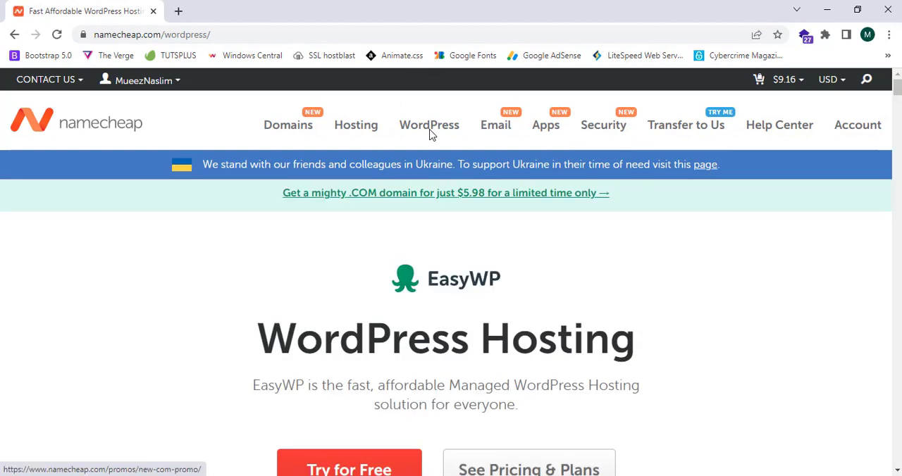
pyautogui.scroll(-3)
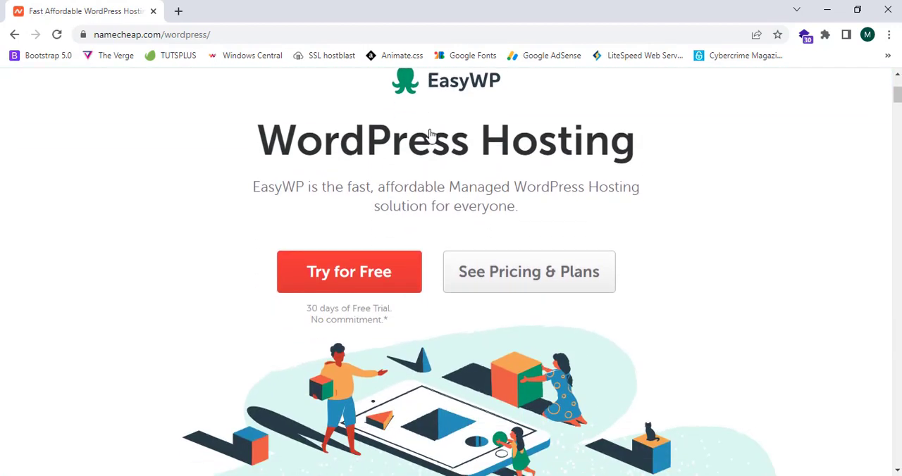
pyautogui.moveTo(528, 272)
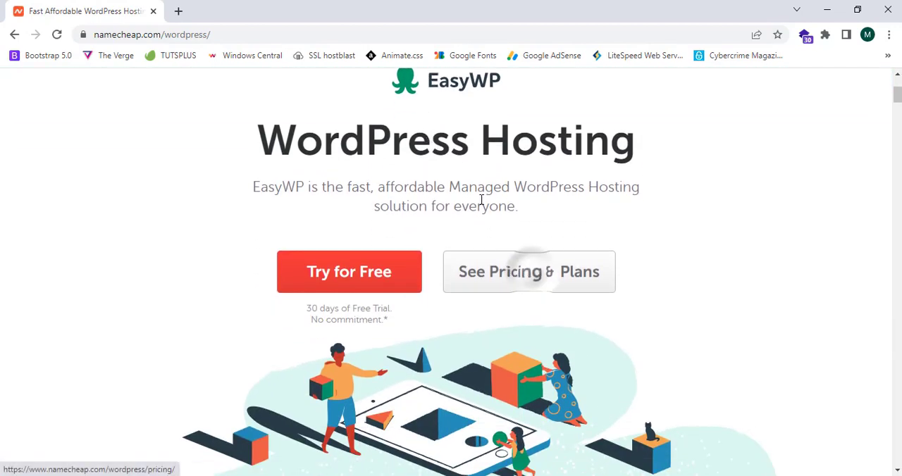
# Show EasyWP plans billed monthly: Starter $4.88, Turbo $8.88, Supersonic $13.88
pyautogui.click(529, 272)
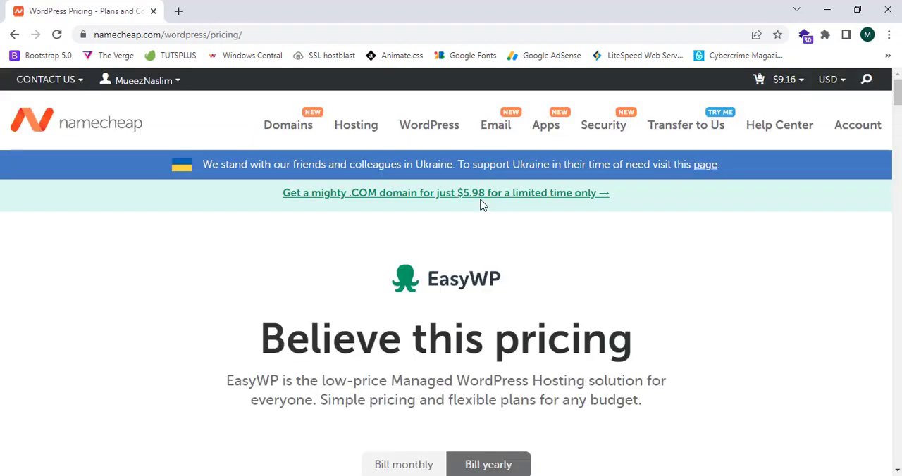
pyautogui.scroll(-3)
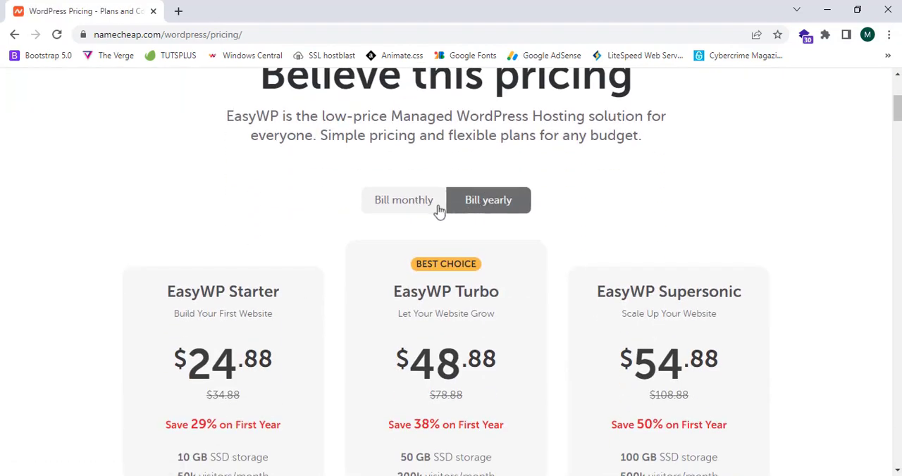
pyautogui.click(404, 200)
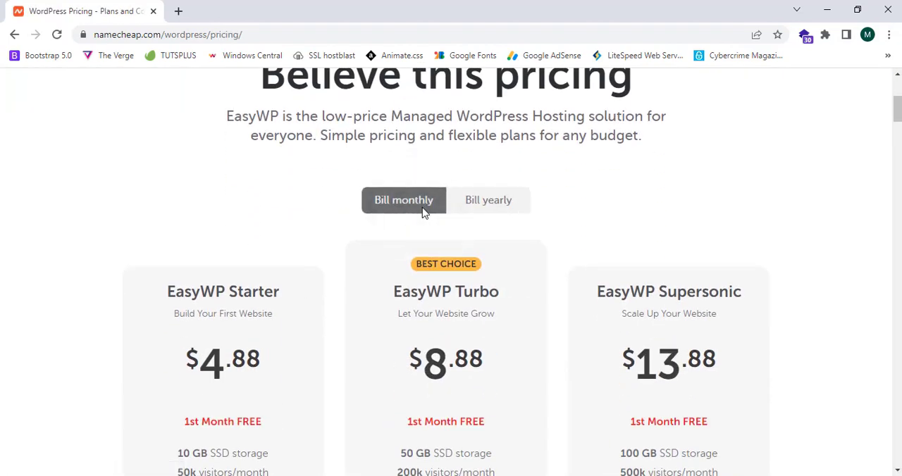
pyautogui.moveTo(461, 208)
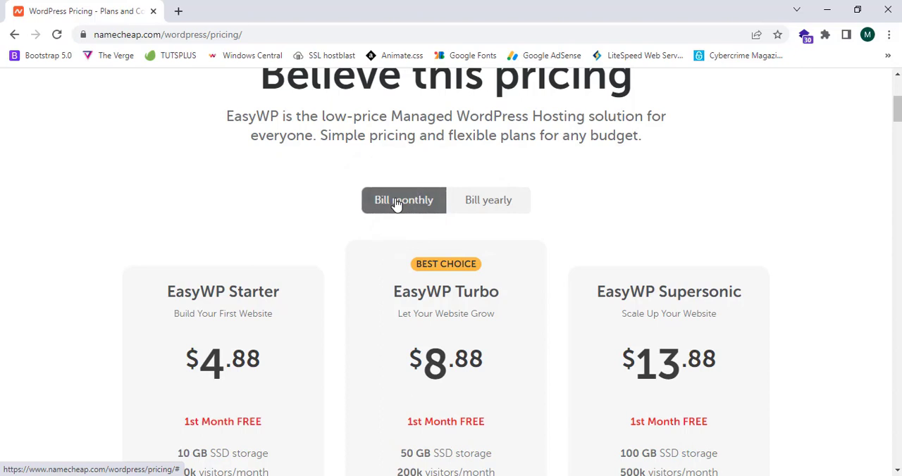
pyautogui.scroll(-3)
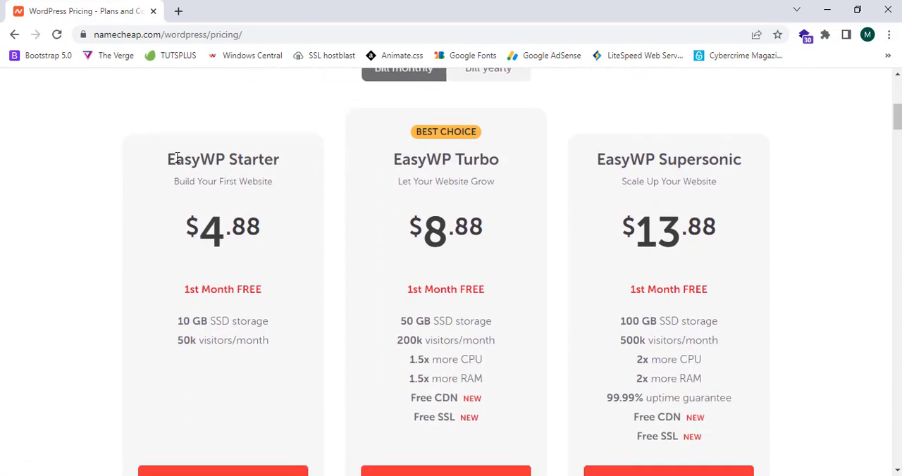
pyautogui.moveTo(199, 226)
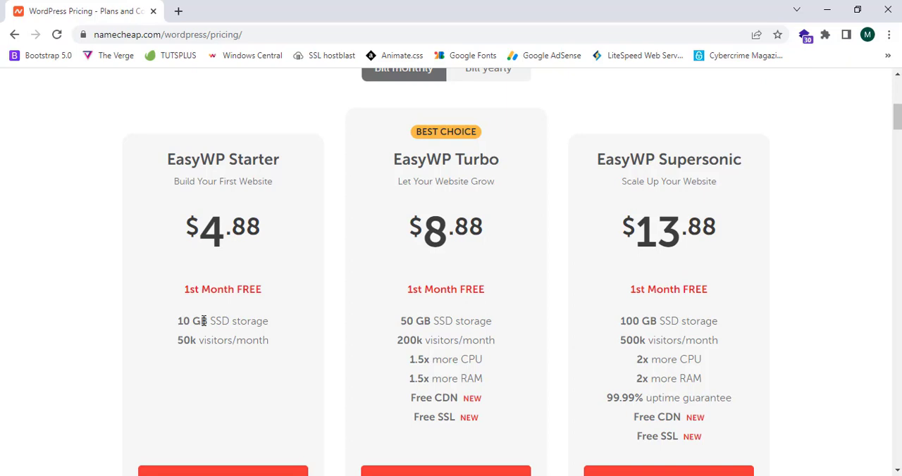
pyautogui.moveTo(205, 325)
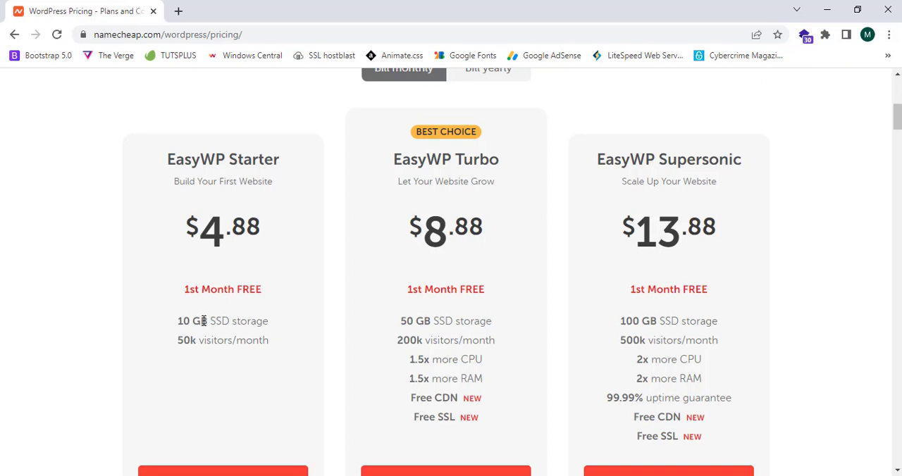
pyautogui.doubleClick(223, 341)
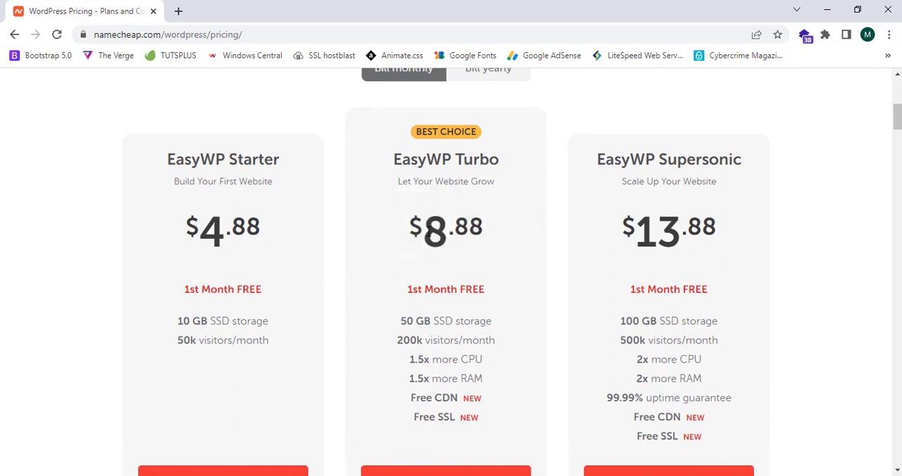
pyautogui.moveTo(430, 236)
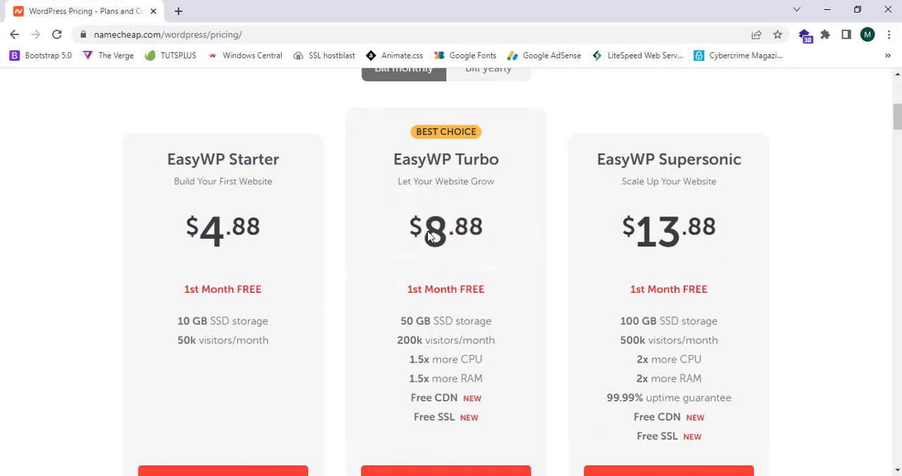
pyautogui.scroll(-3)
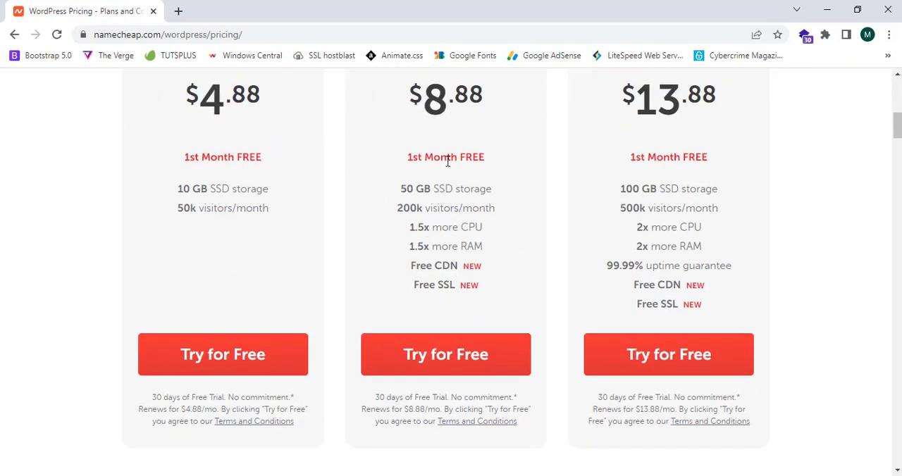
pyautogui.scroll(3)
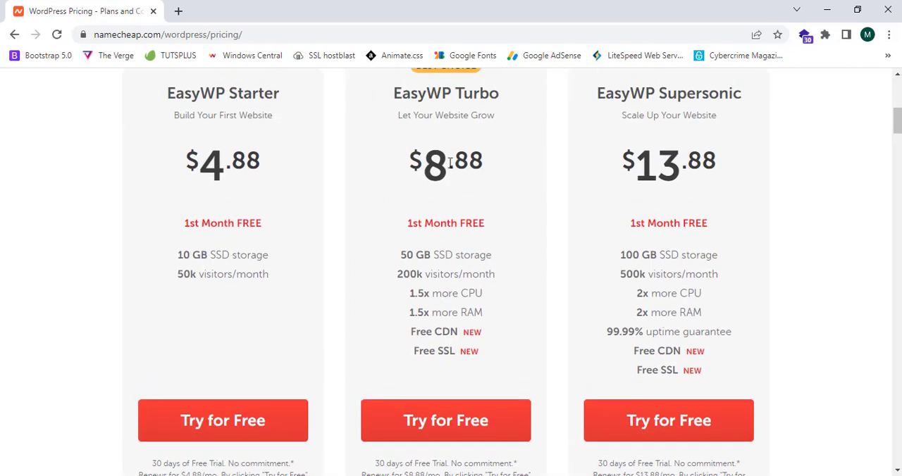
pyautogui.scroll(-3)
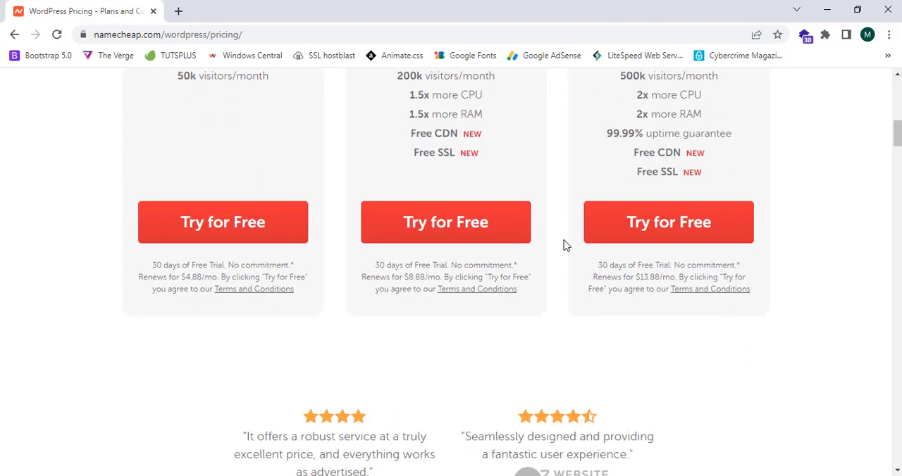
pyautogui.scroll(3)
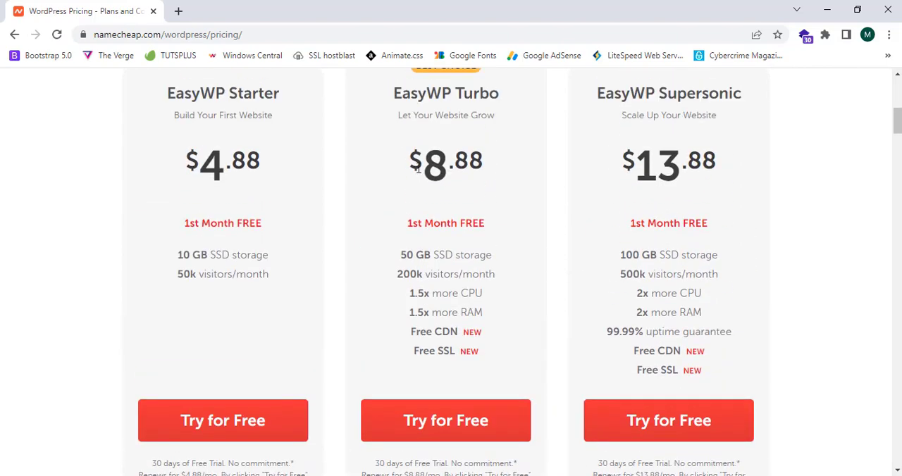
pyautogui.doubleClick(422, 351)
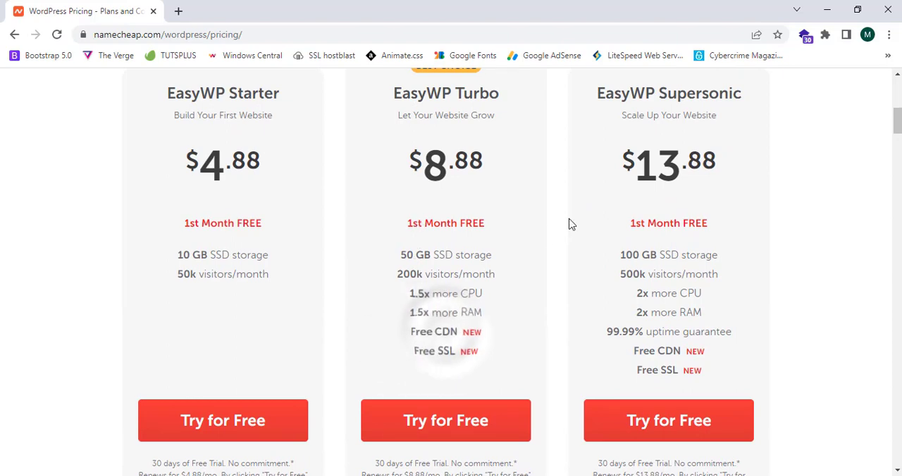
pyautogui.scroll(3)
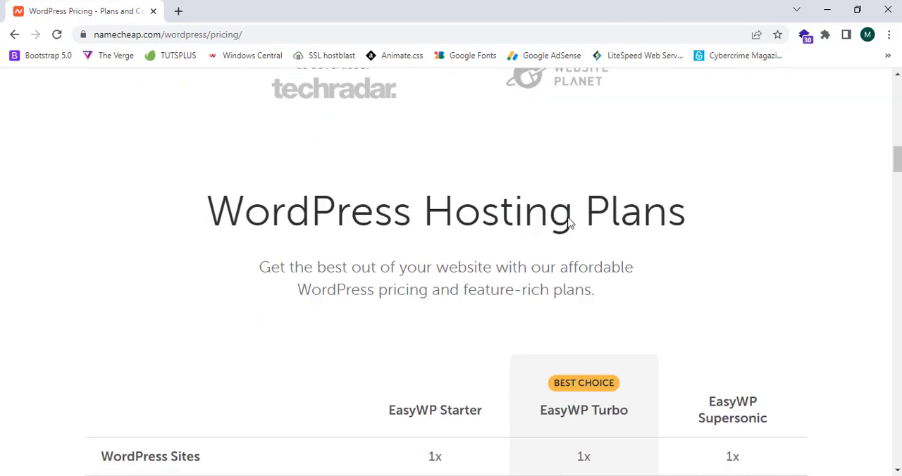
pyautogui.scroll(-3)
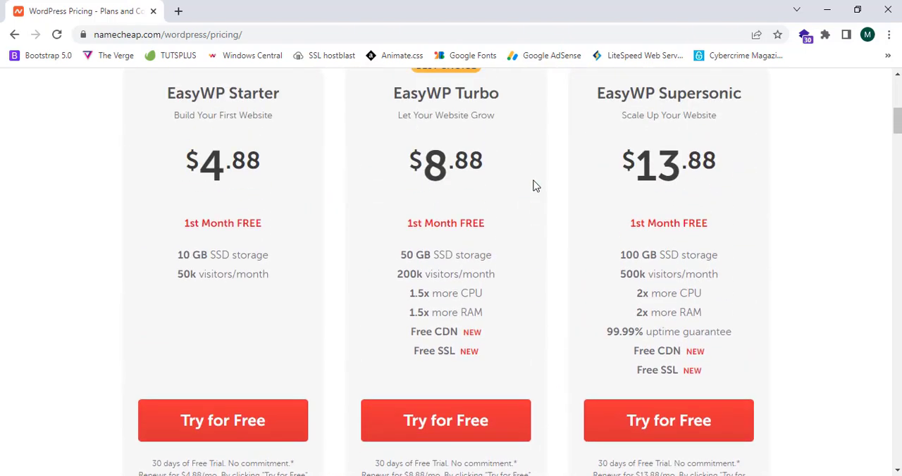
pyautogui.moveTo(534, 187)
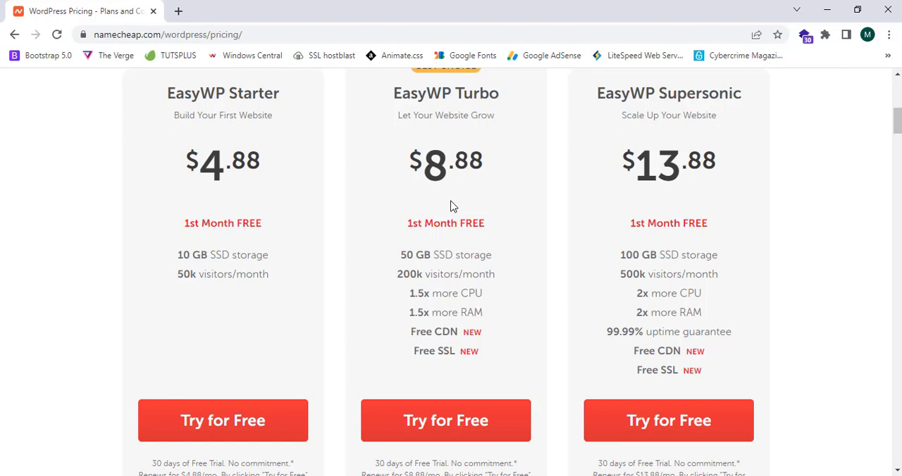
pyautogui.moveTo(897, 129)
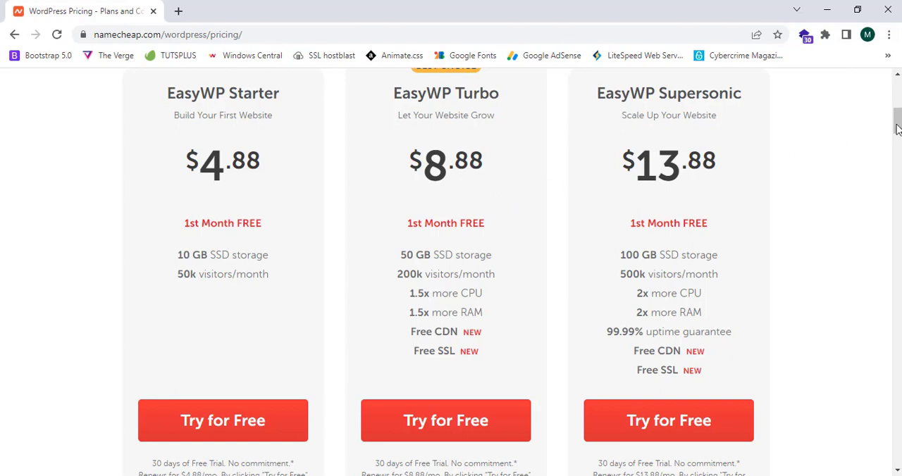
pyautogui.scroll(3)
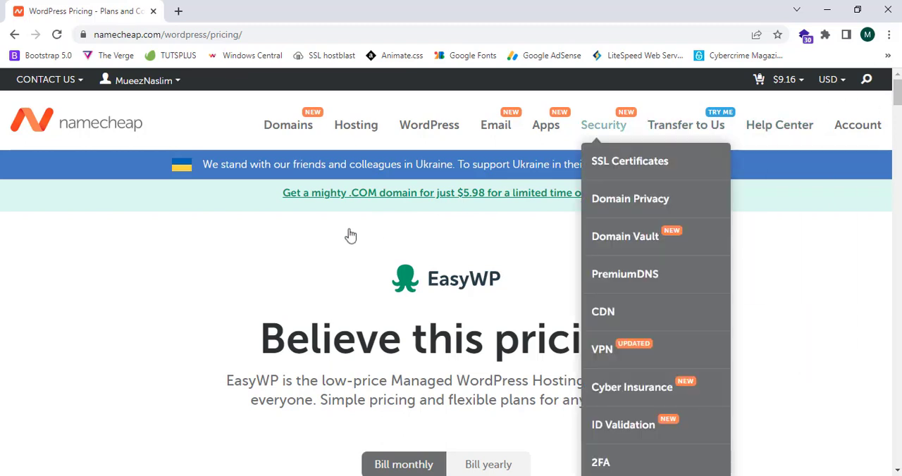
pyautogui.moveTo(229, 267)
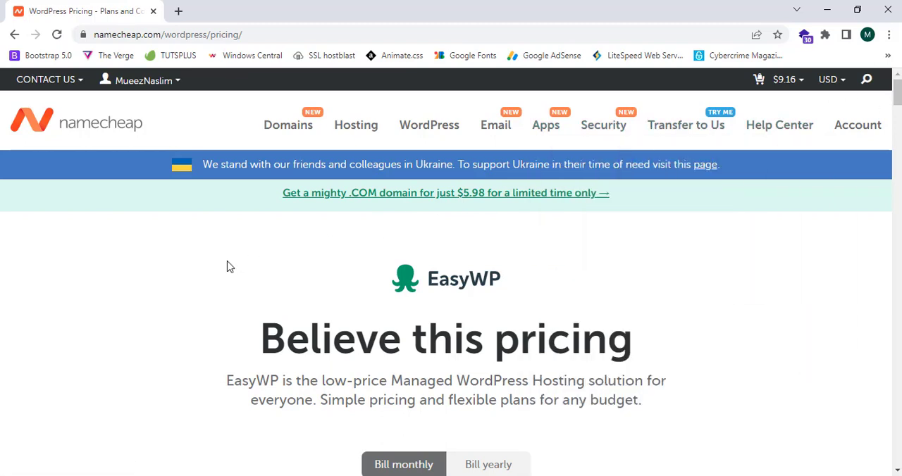